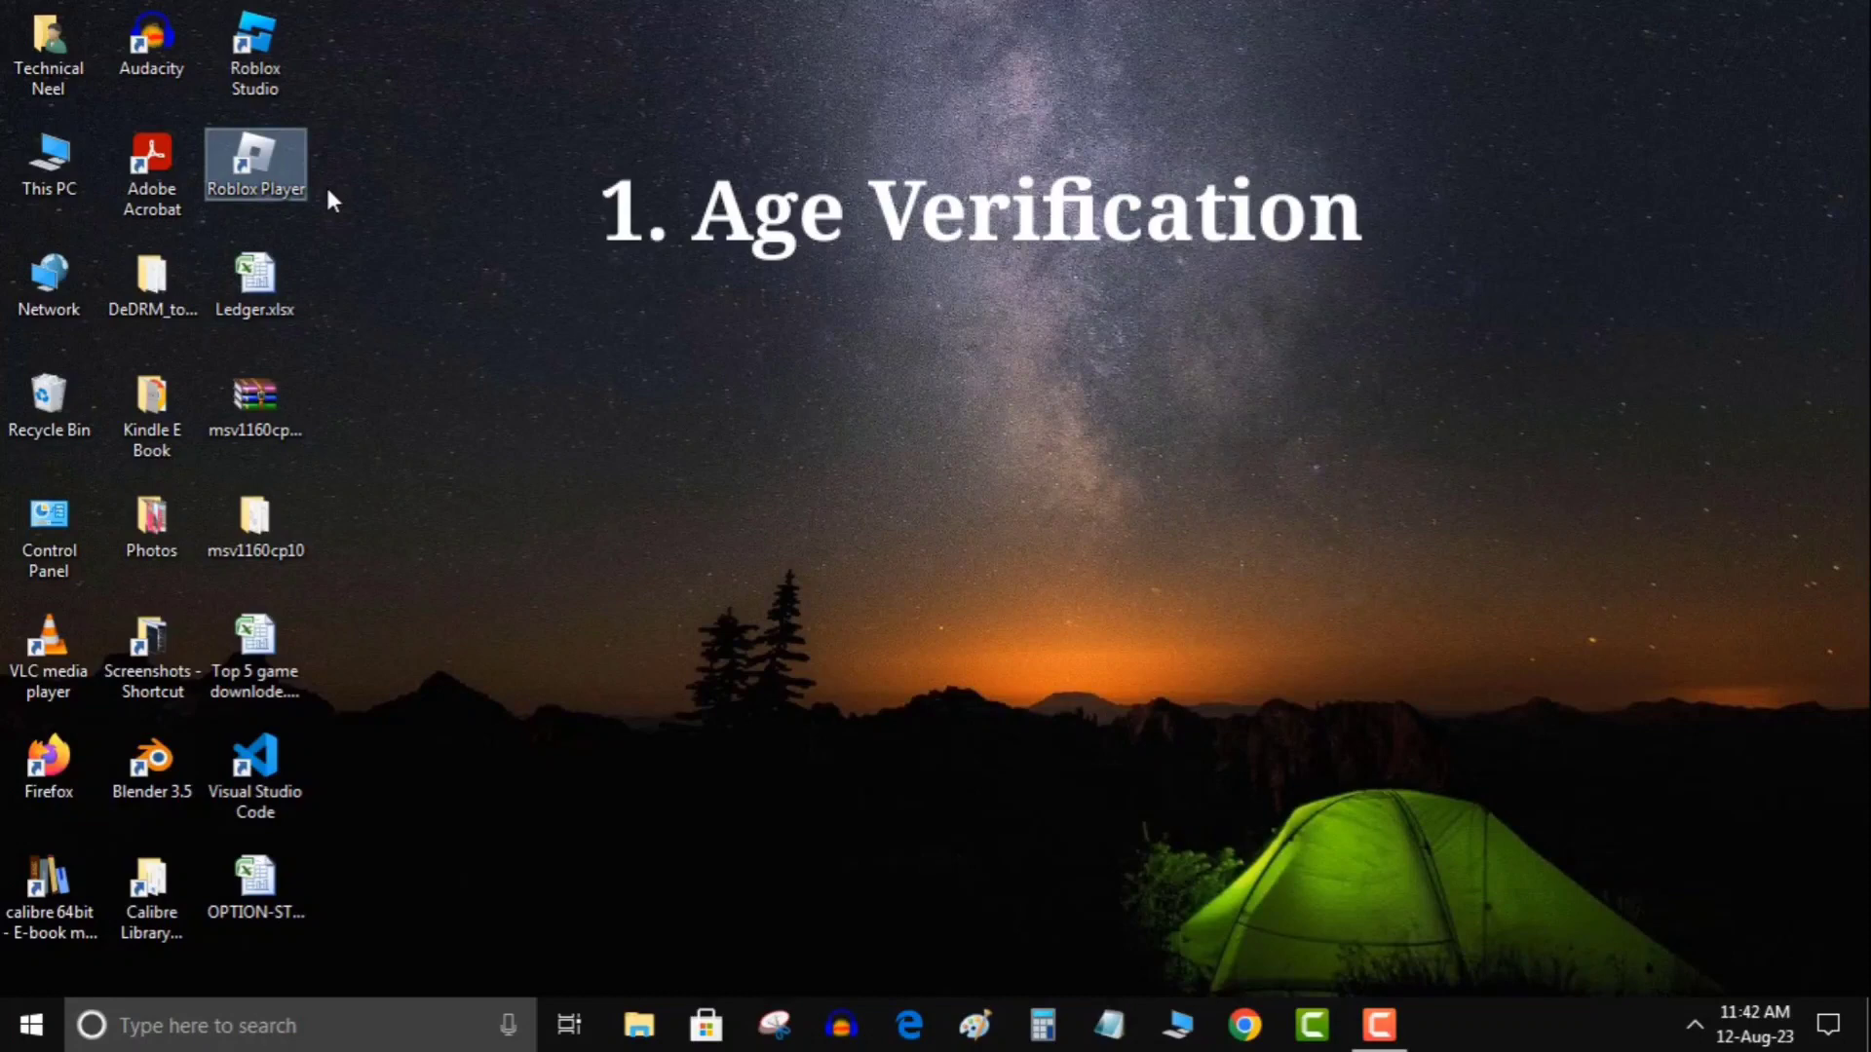
Step: Launch Roblox Player from its desktop shortcut
{"action": "double_click", "coordinate": [254, 161]}
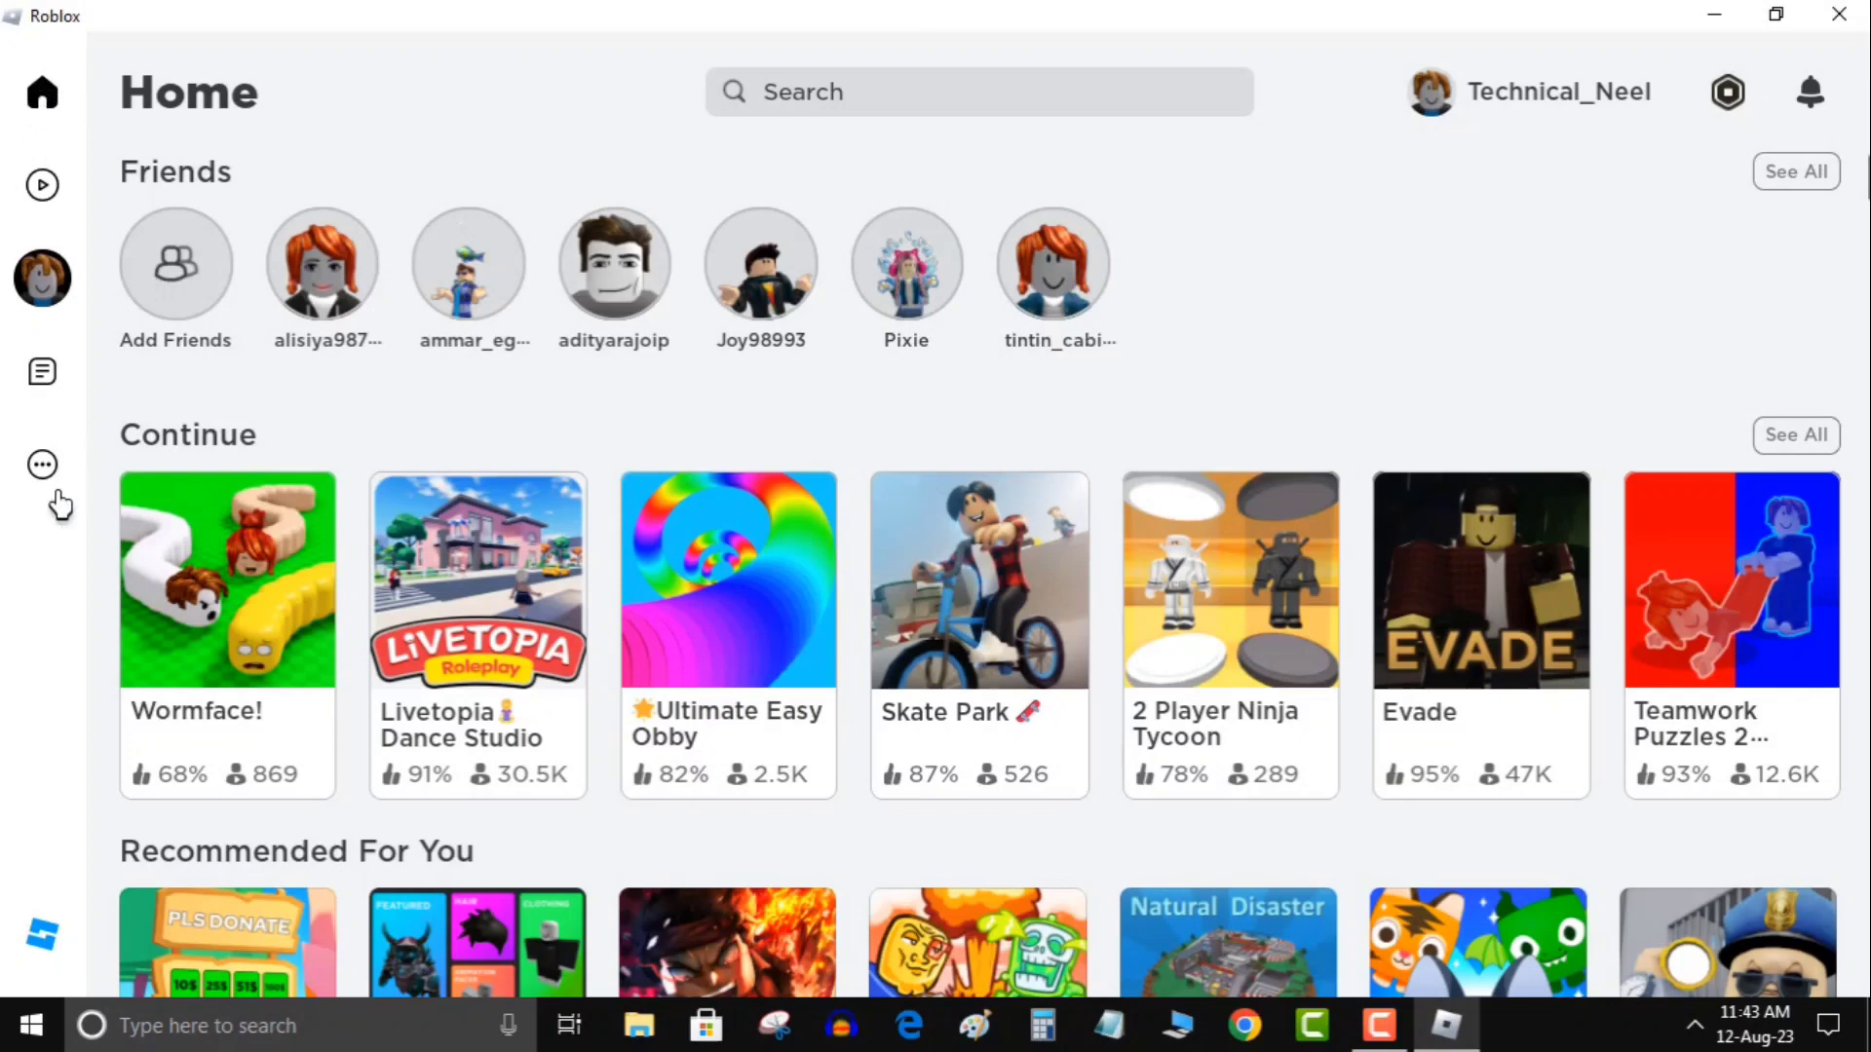
{"action": "mouse_move", "coordinate": [41, 464]}
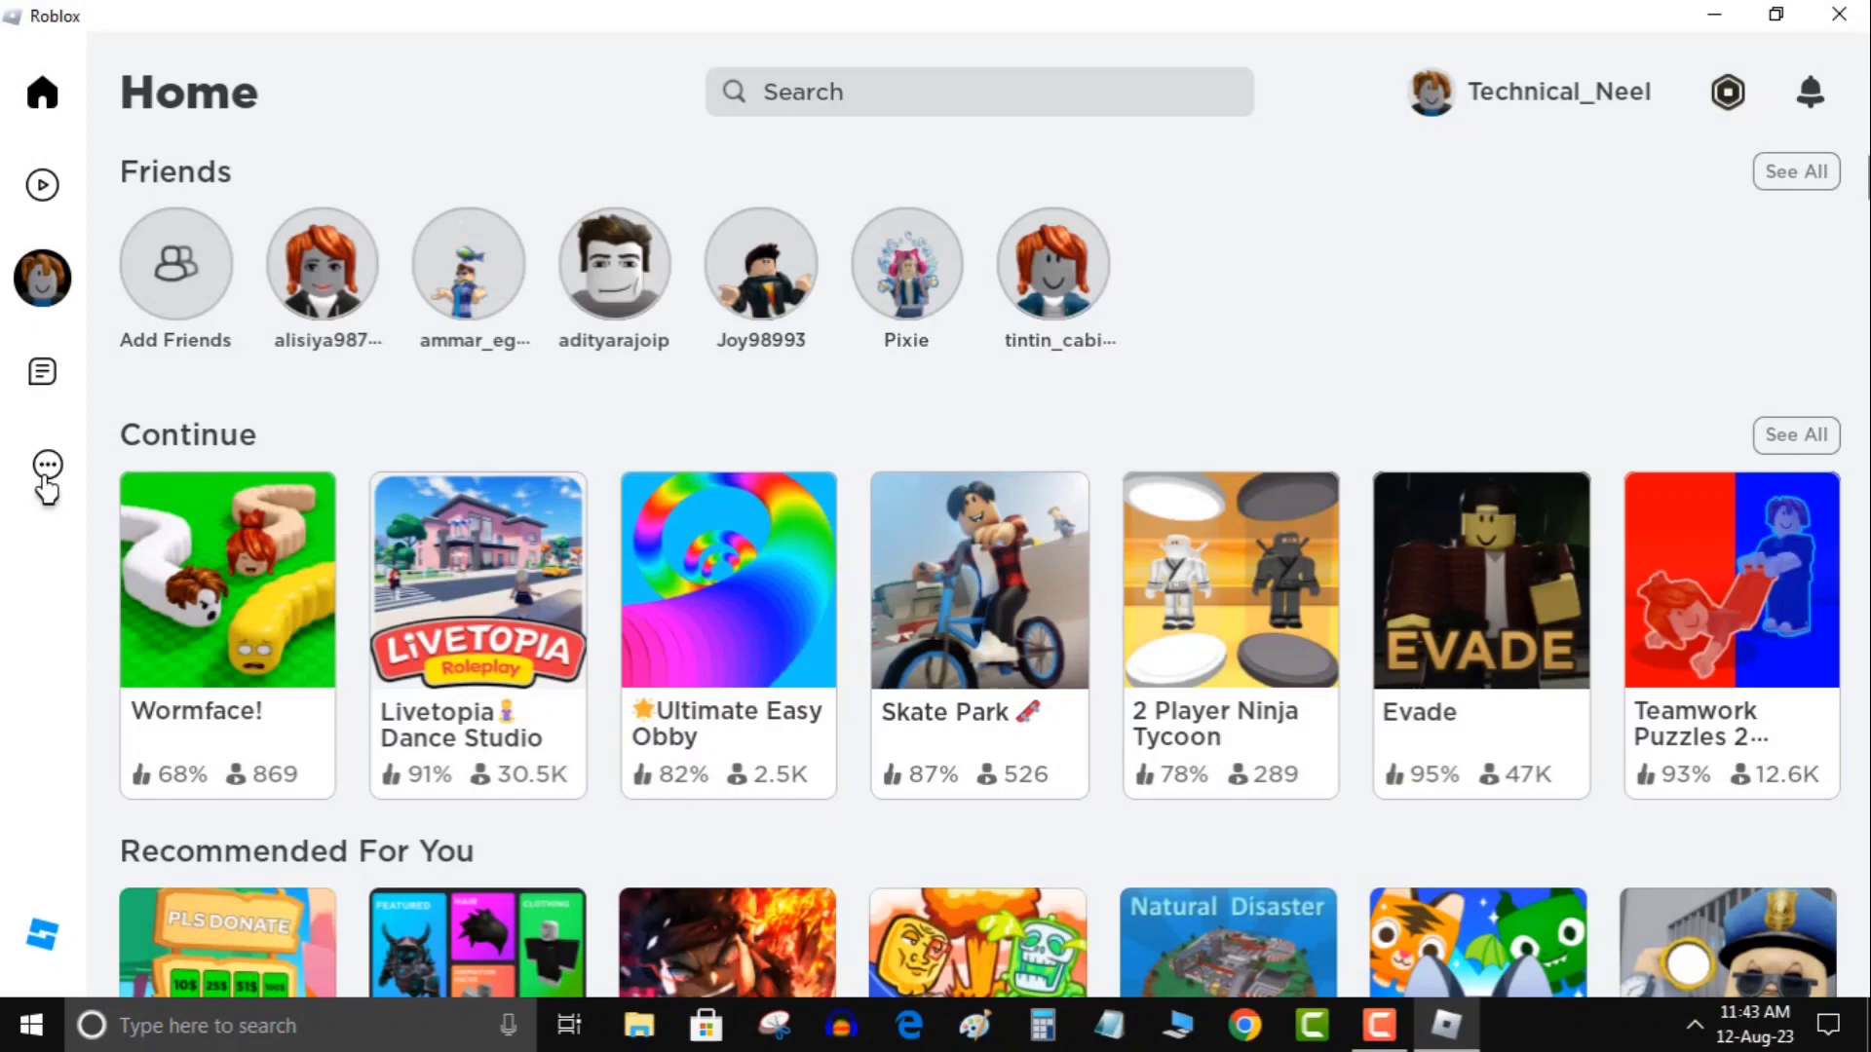
Step: Reach My Settings via More > Settings and show the Account Info section
{"action": "left_click", "coordinate": [43, 462]}
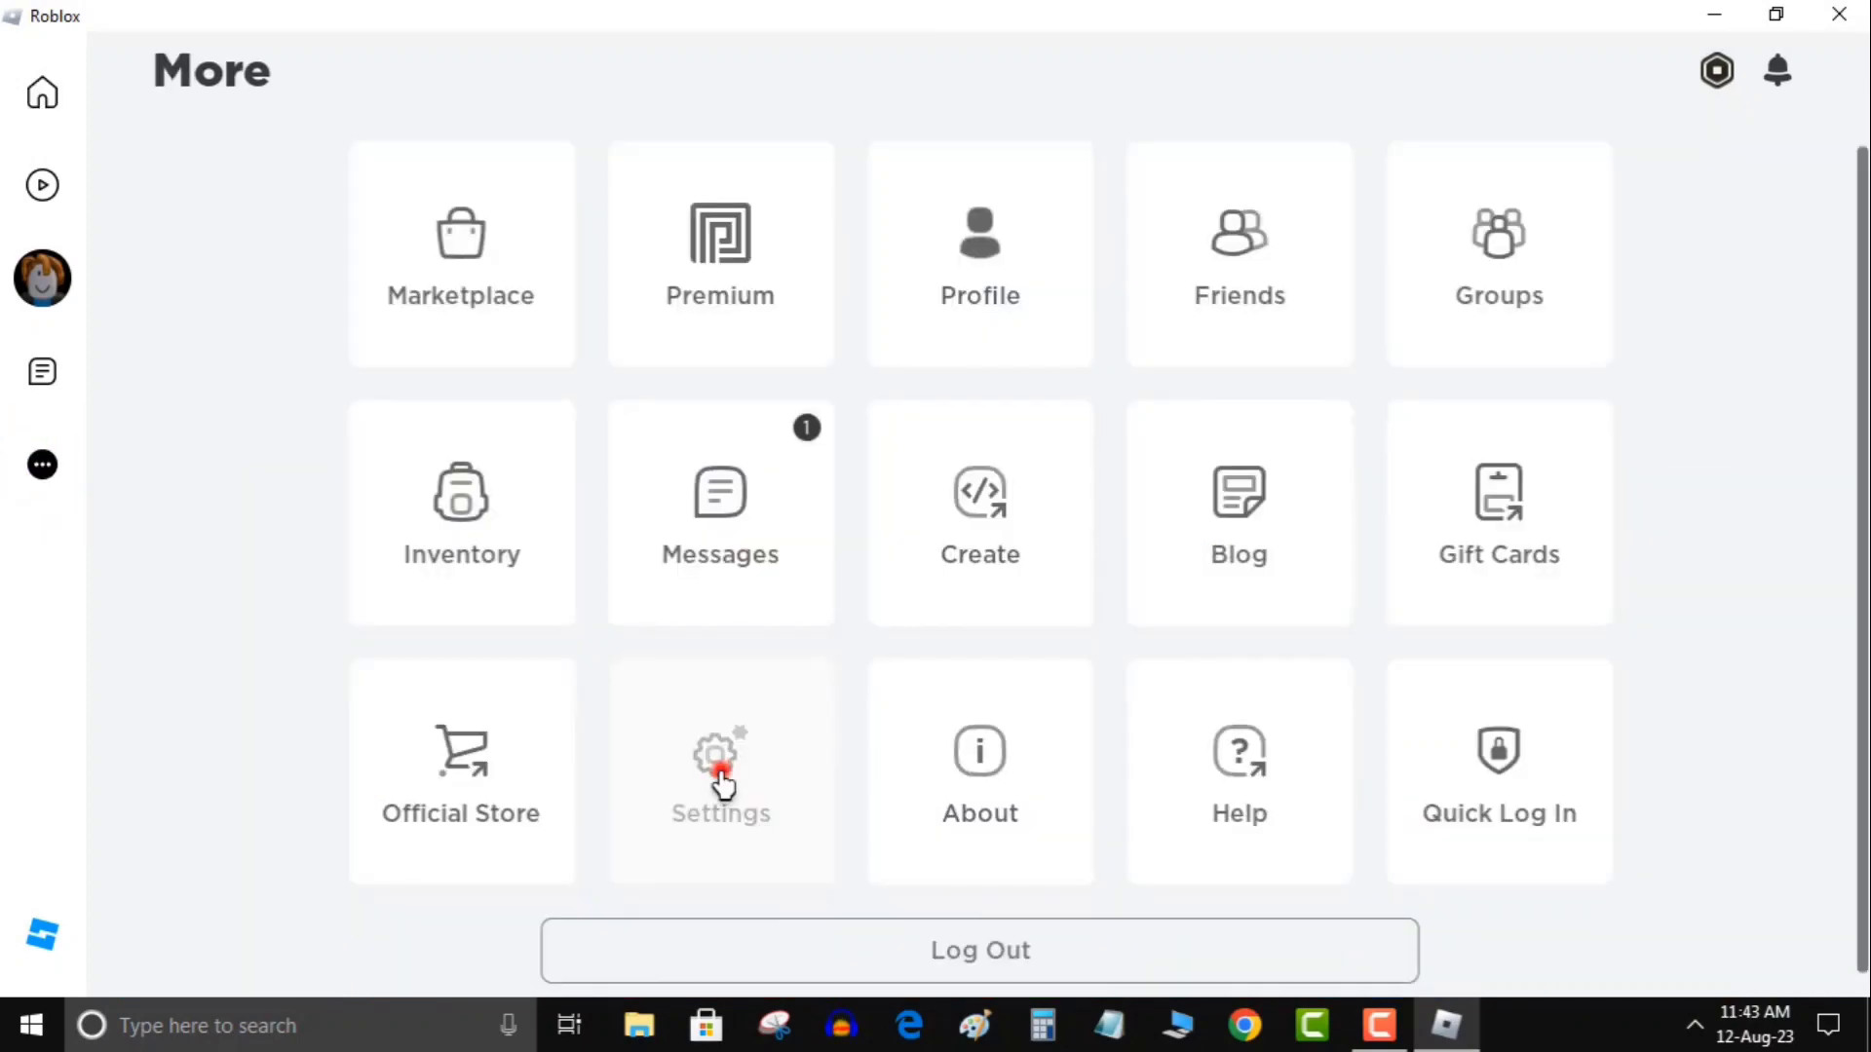
{"action": "left_click", "coordinate": [721, 777]}
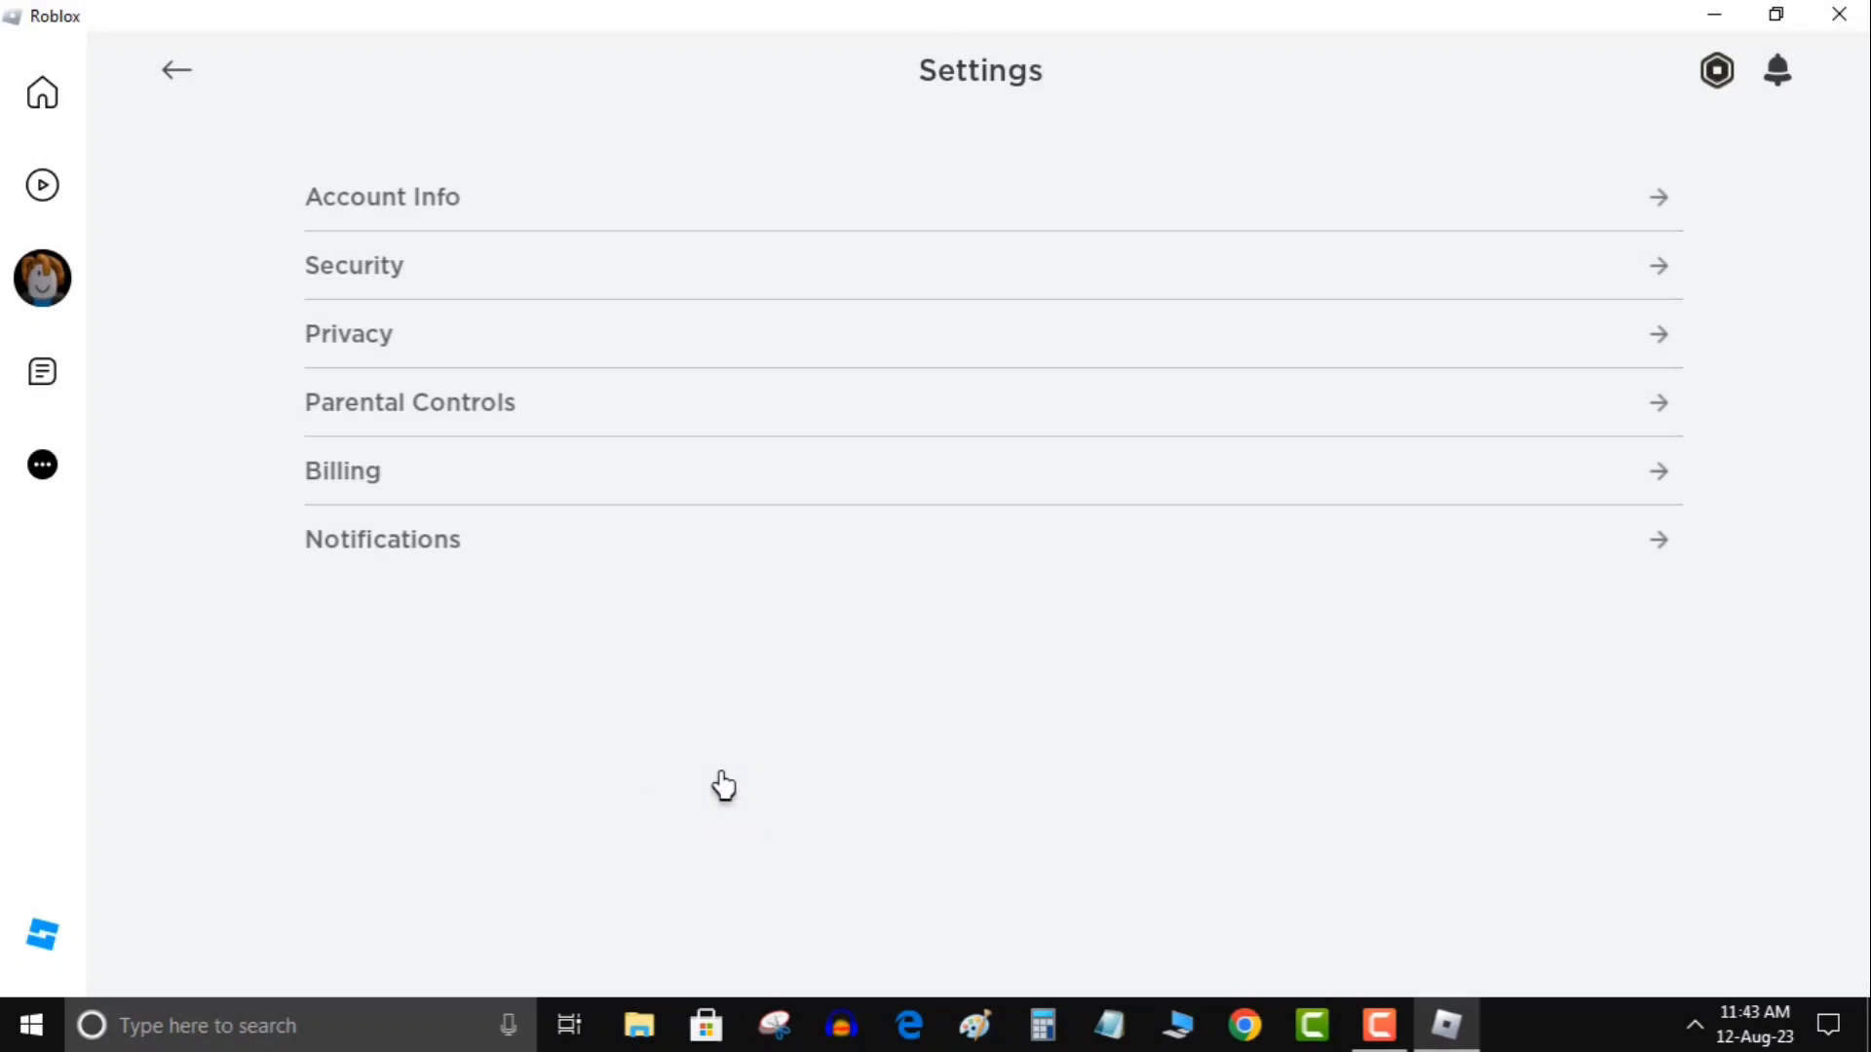
{"action": "mouse_move", "coordinate": [477, 211]}
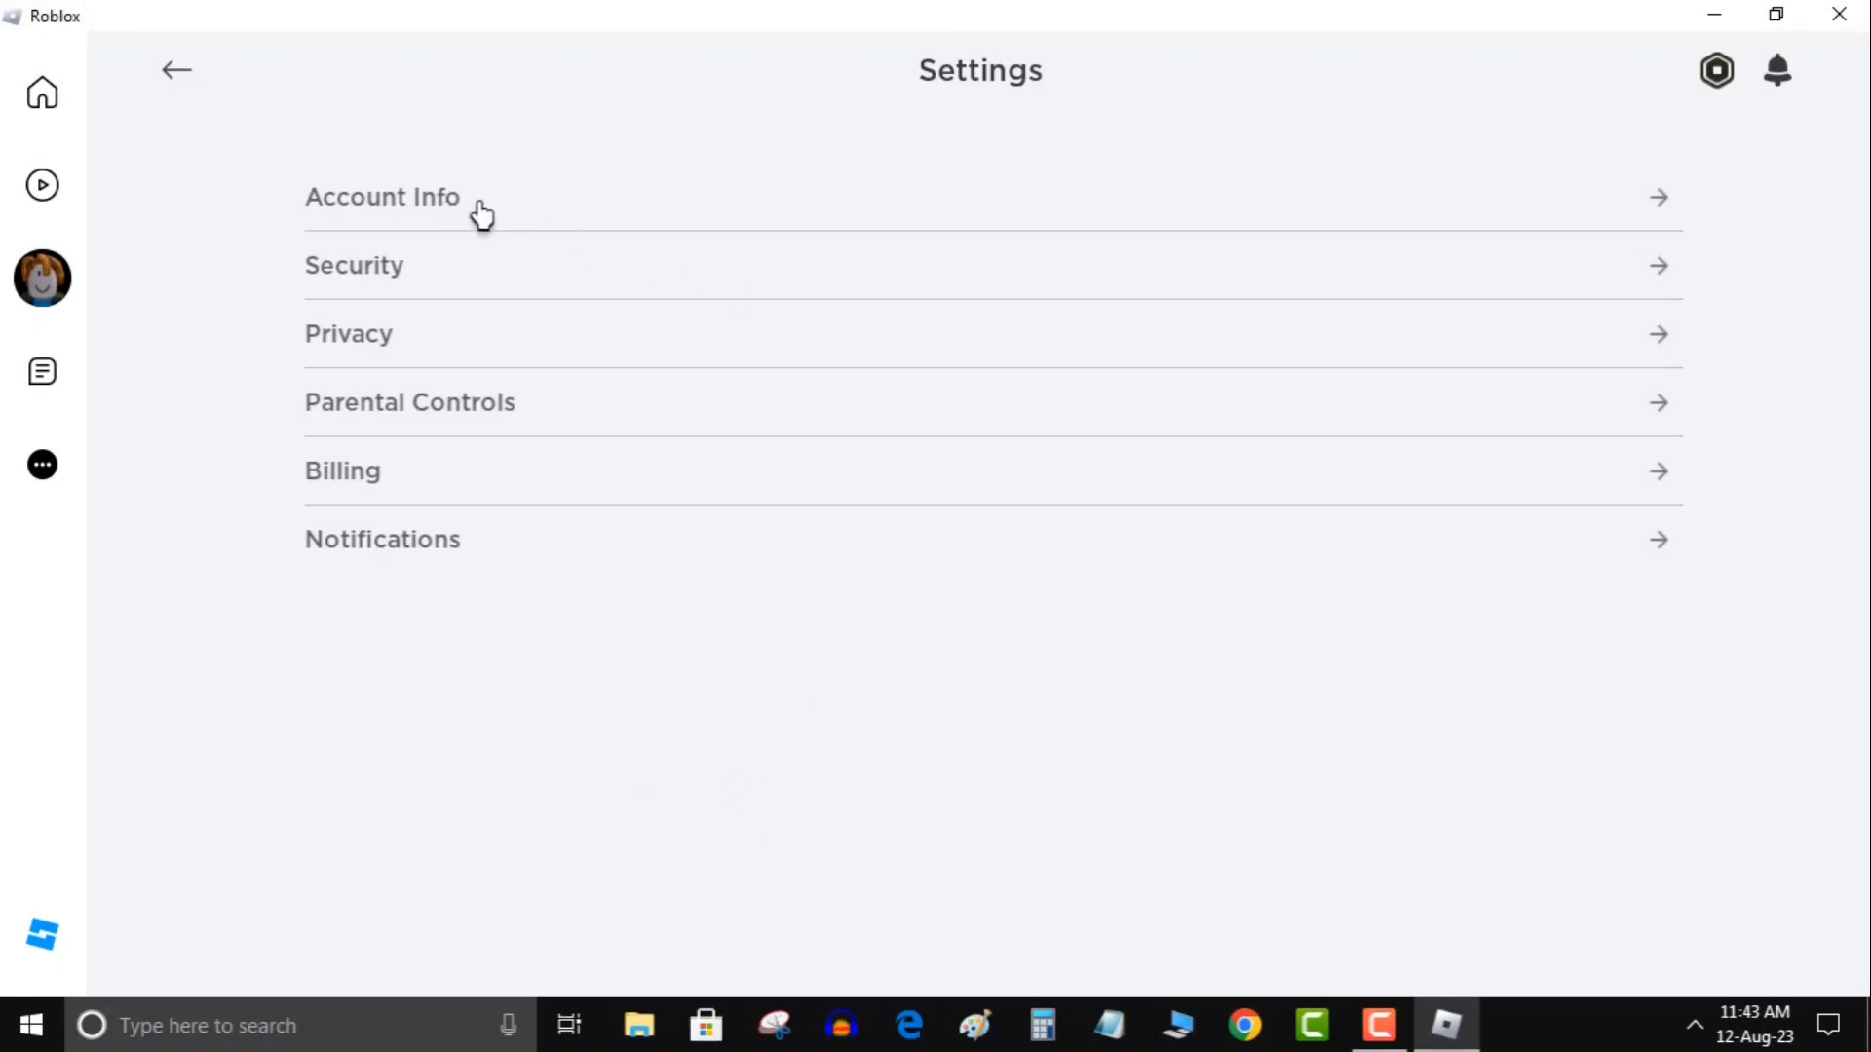
{"action": "left_click", "coordinate": [383, 197]}
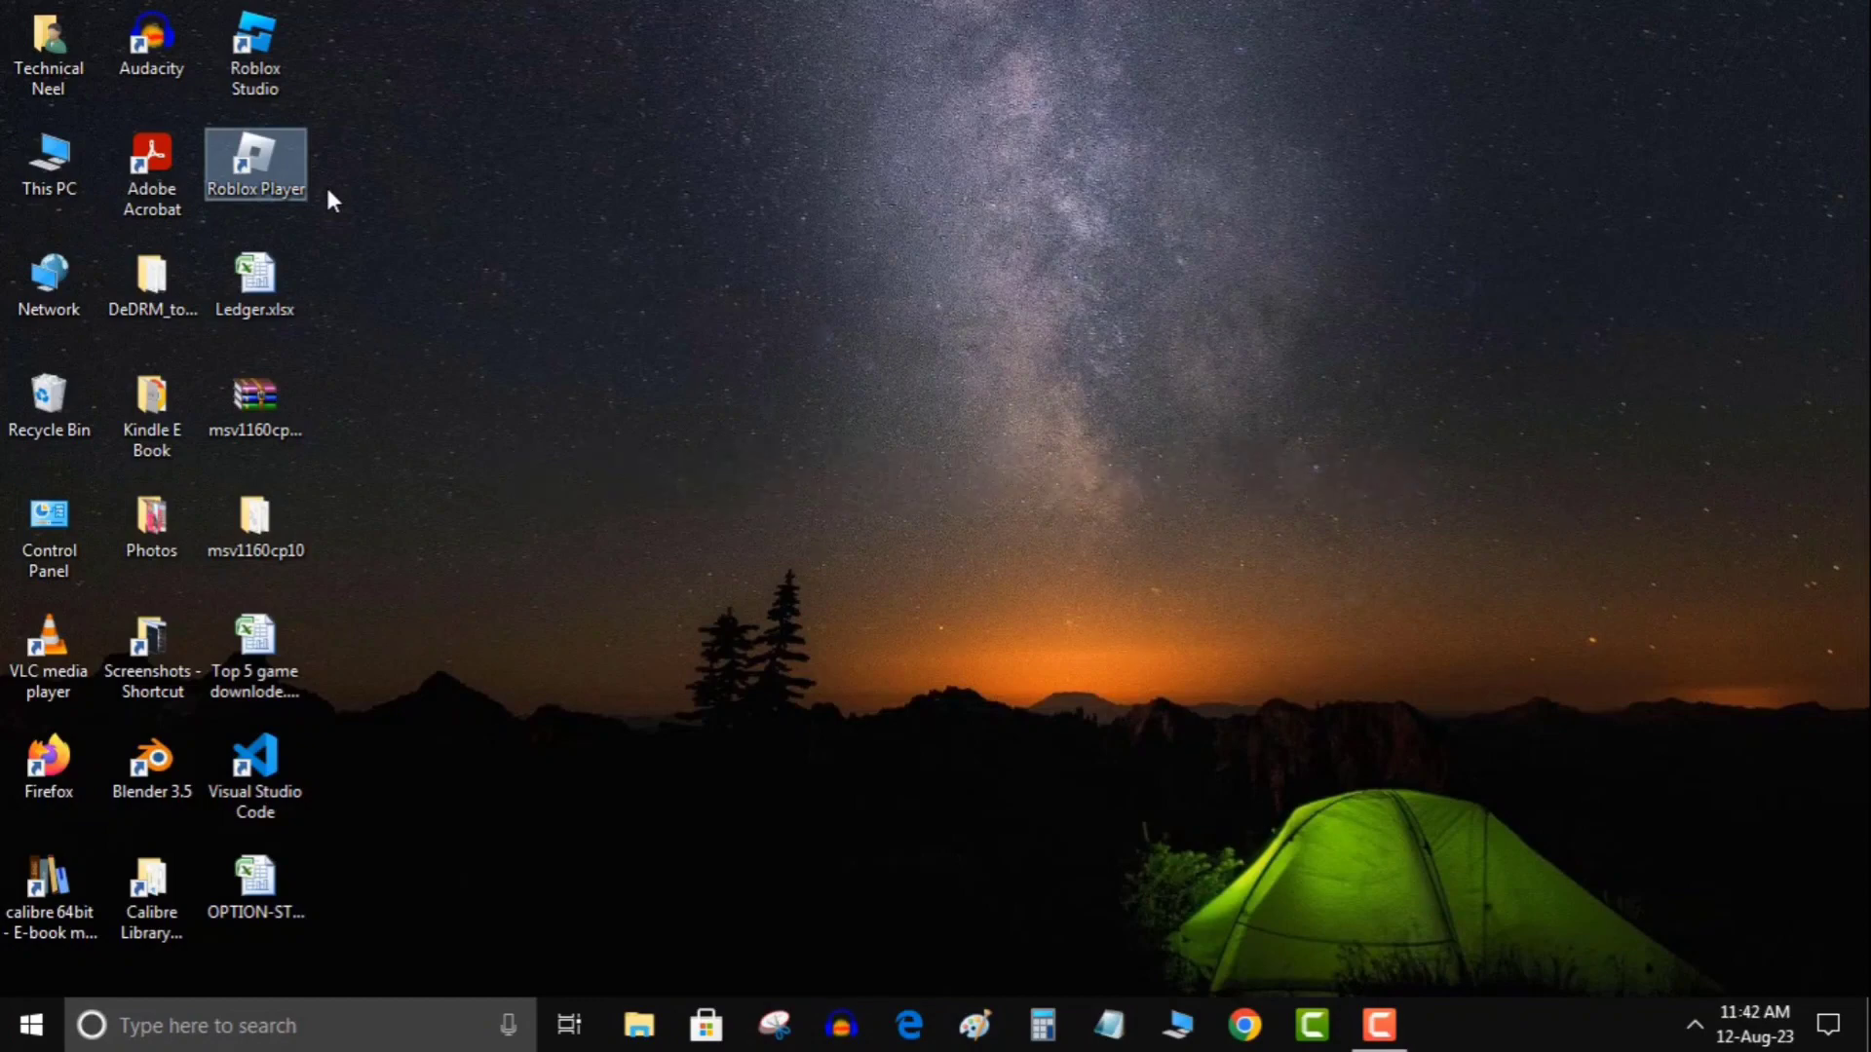
Step: Review birthday, verified email and missing phone in Account Info, then close settings
{"action": "double_click", "coordinate": [255, 163]}
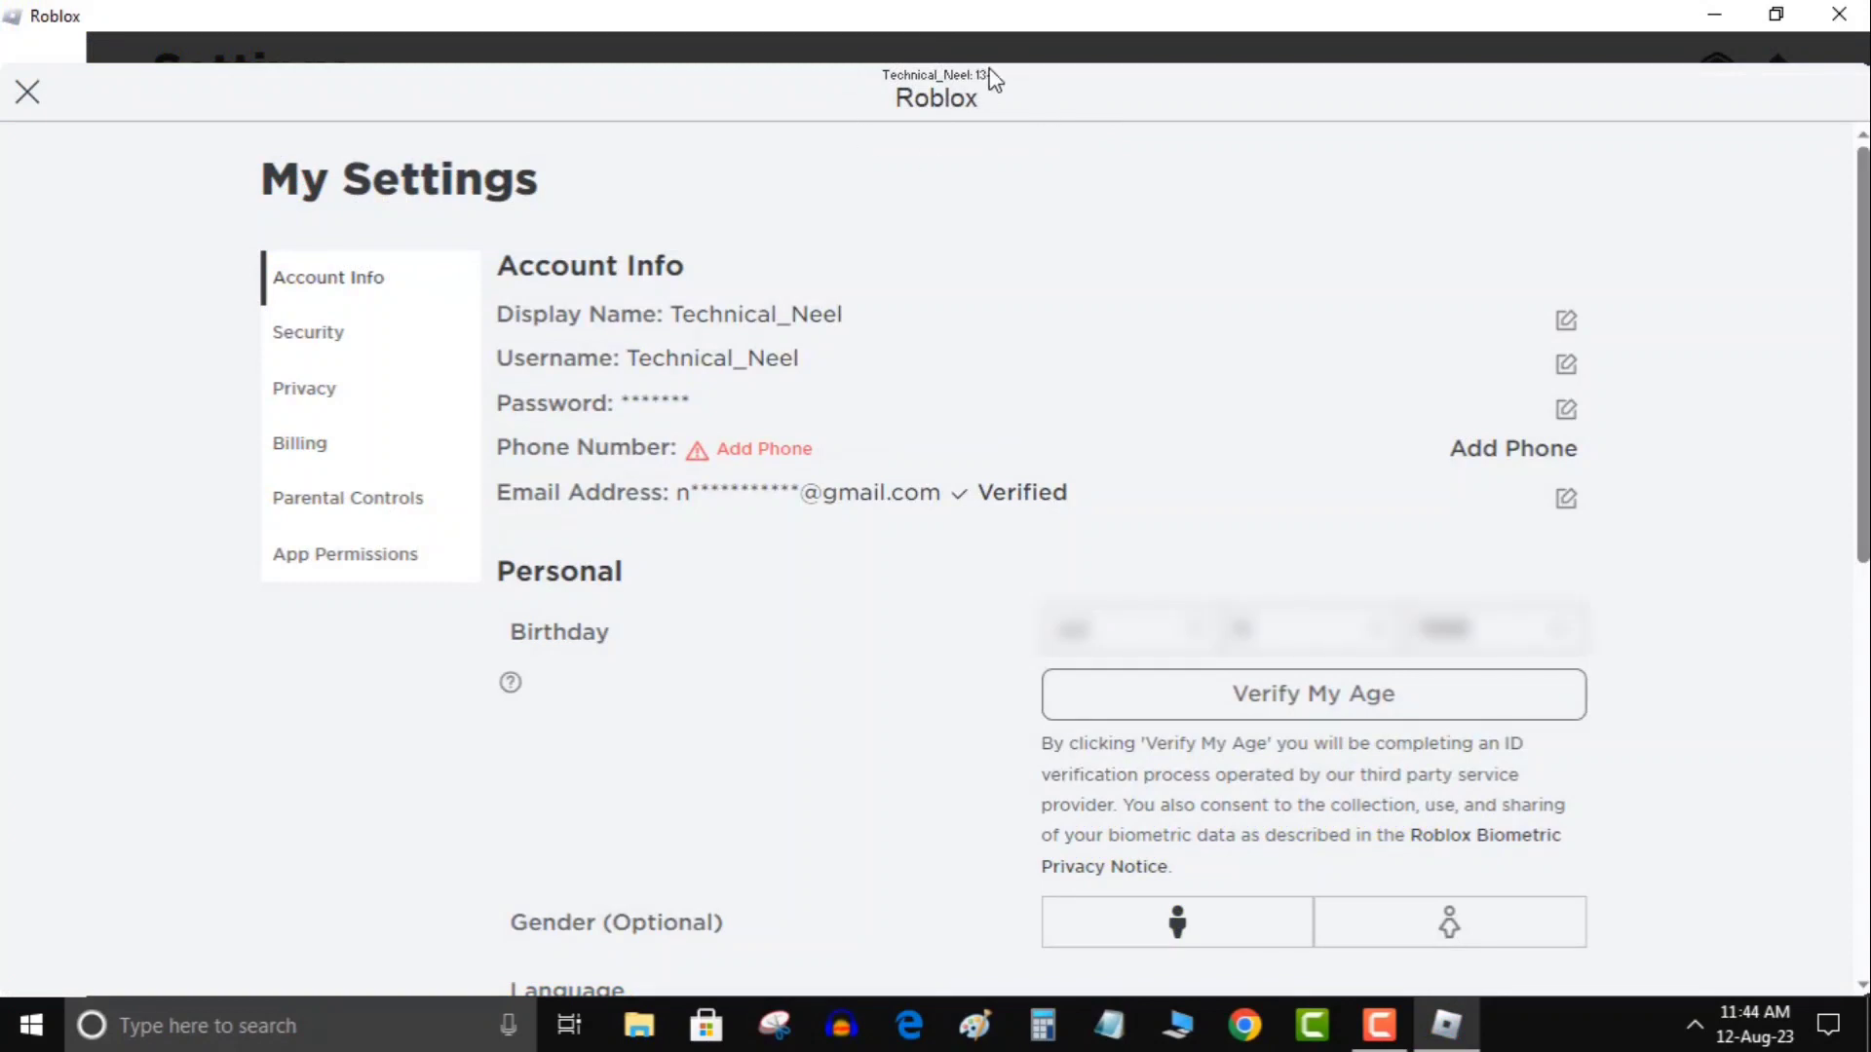
{"action": "mouse_move", "coordinate": [1013, 96]}
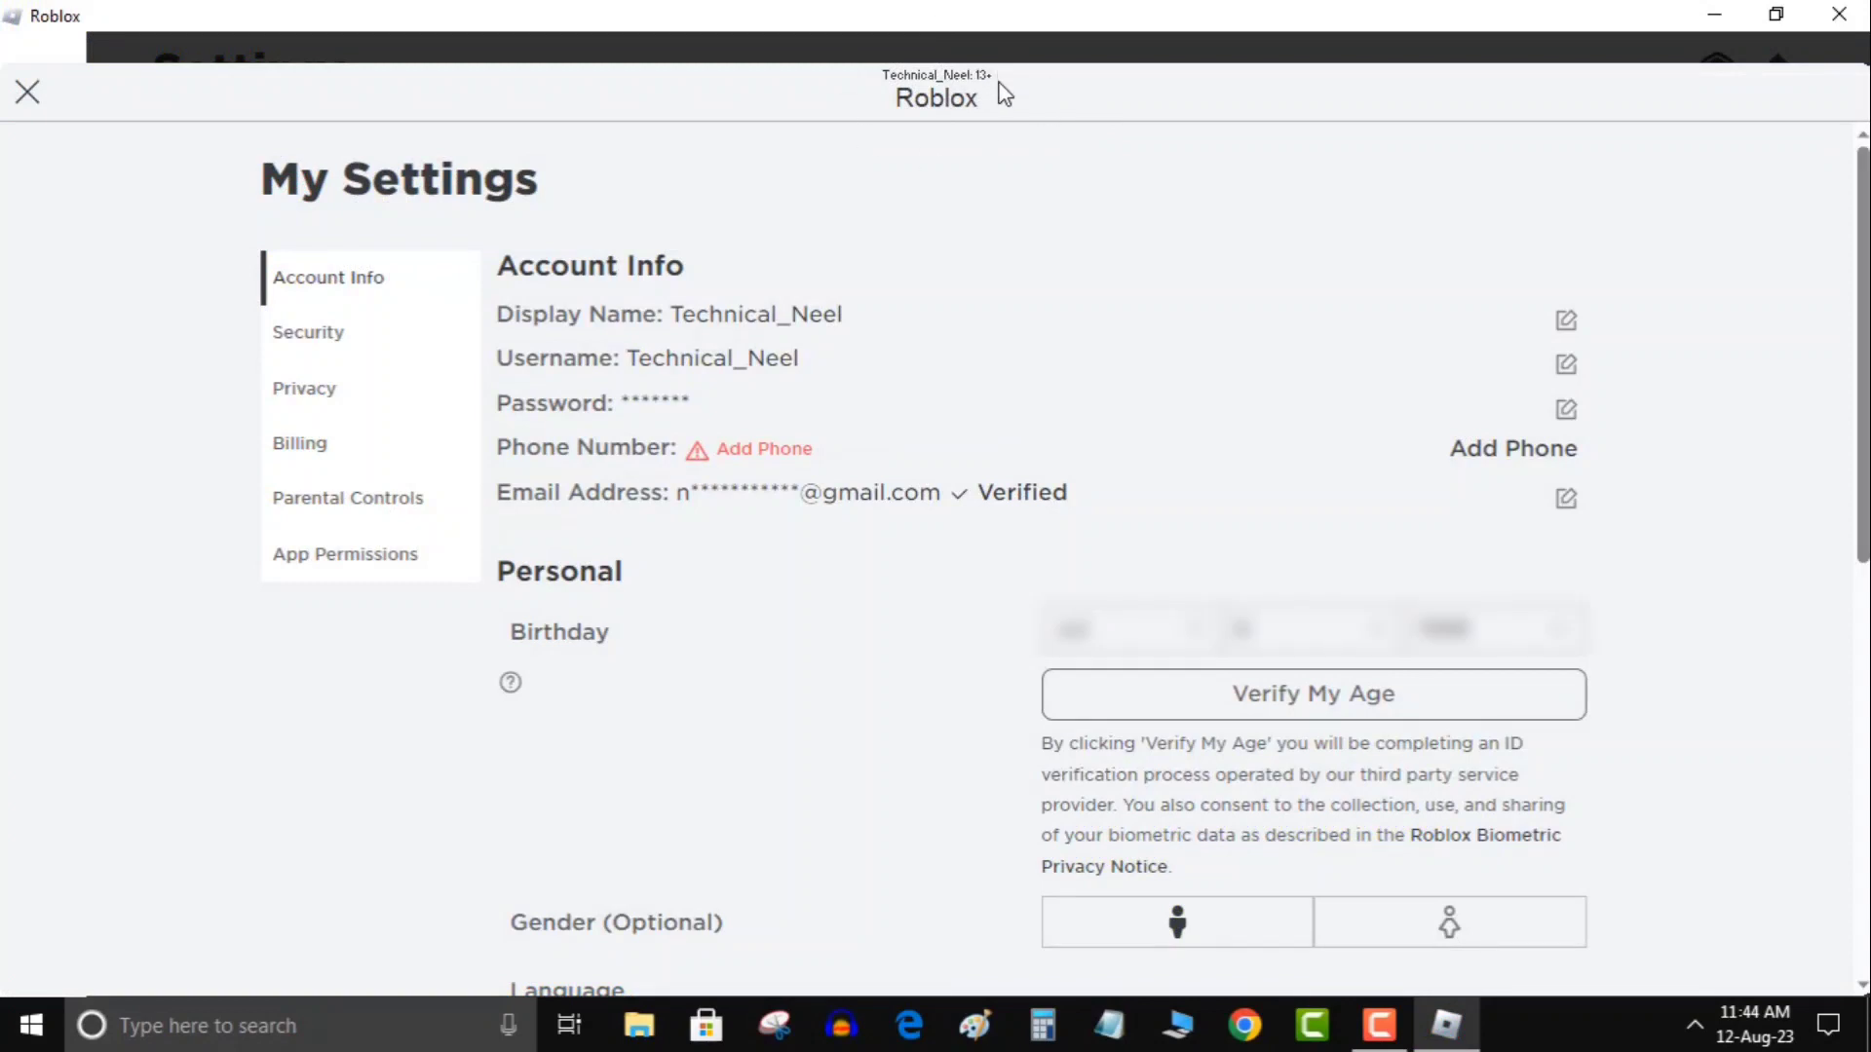
{"action": "left_click", "coordinate": [1512, 449]}
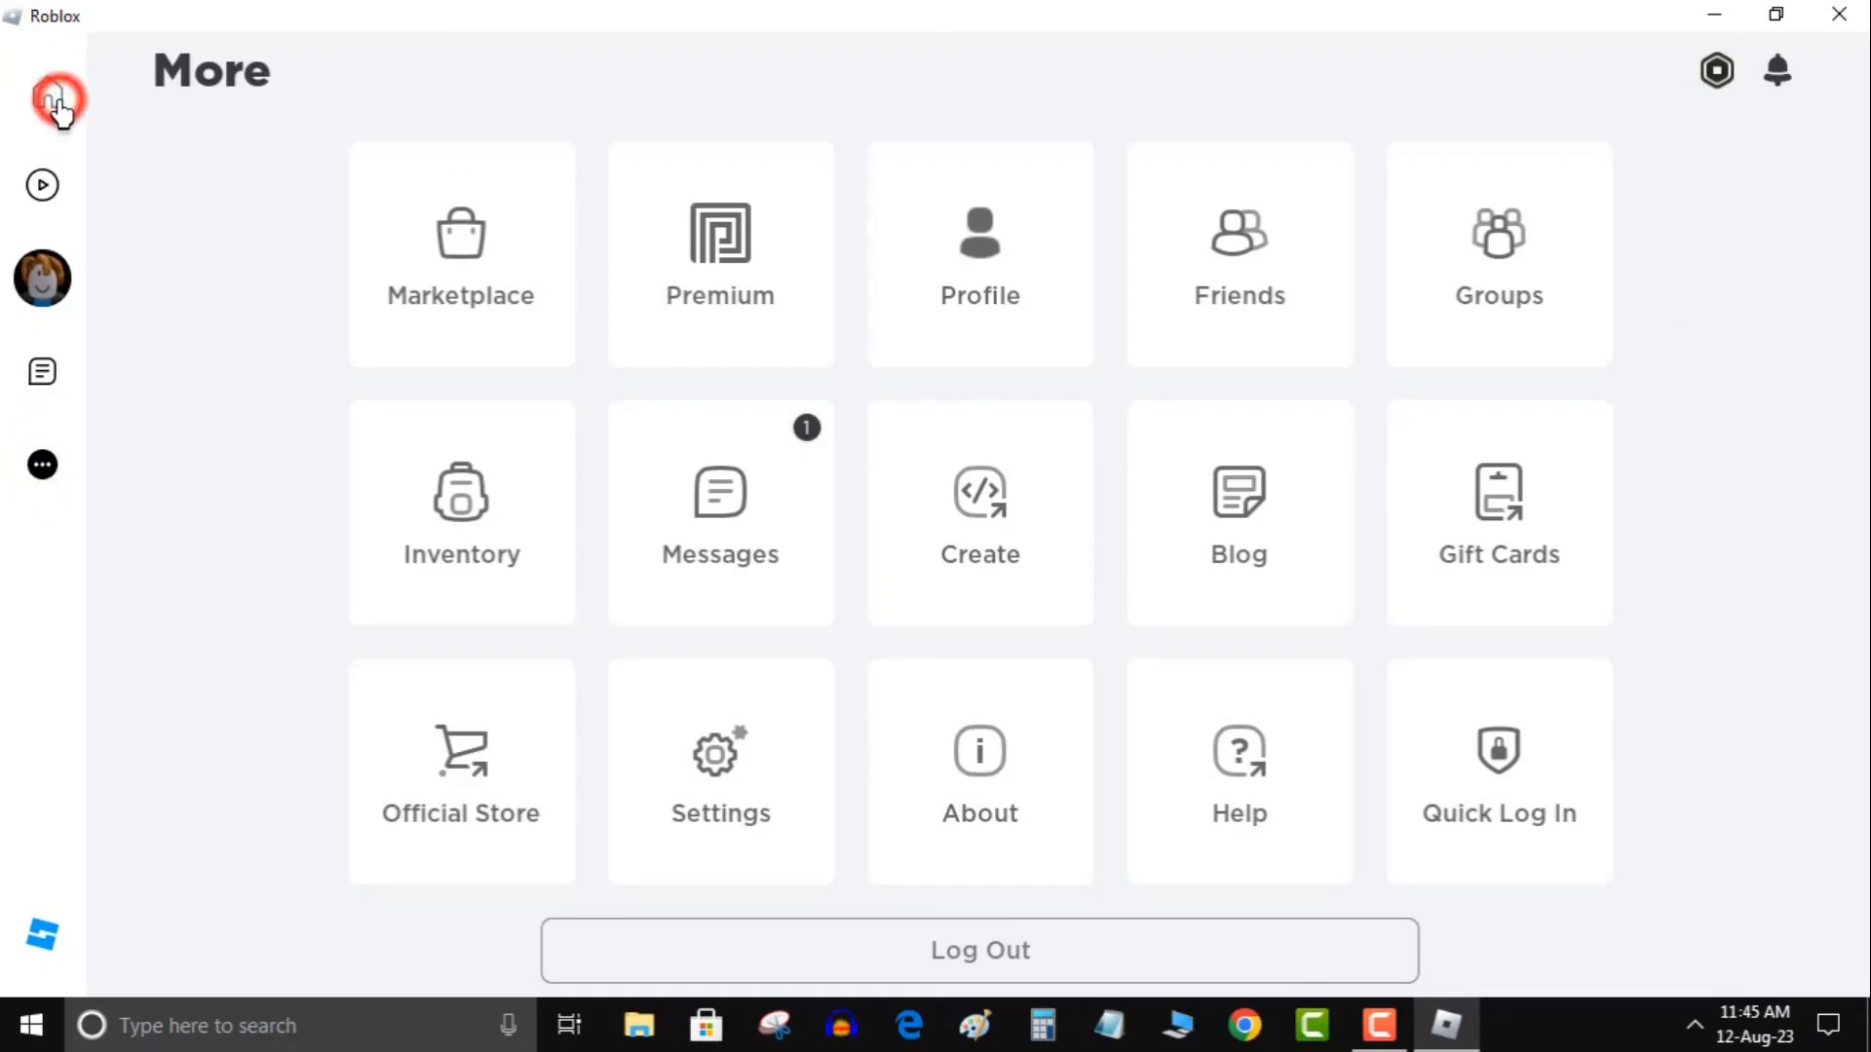
Step: Return to Settings, reach Privacy and switch on Camera Input, raising the Enable Camera prompt
{"action": "left_click", "coordinate": [50, 95]}
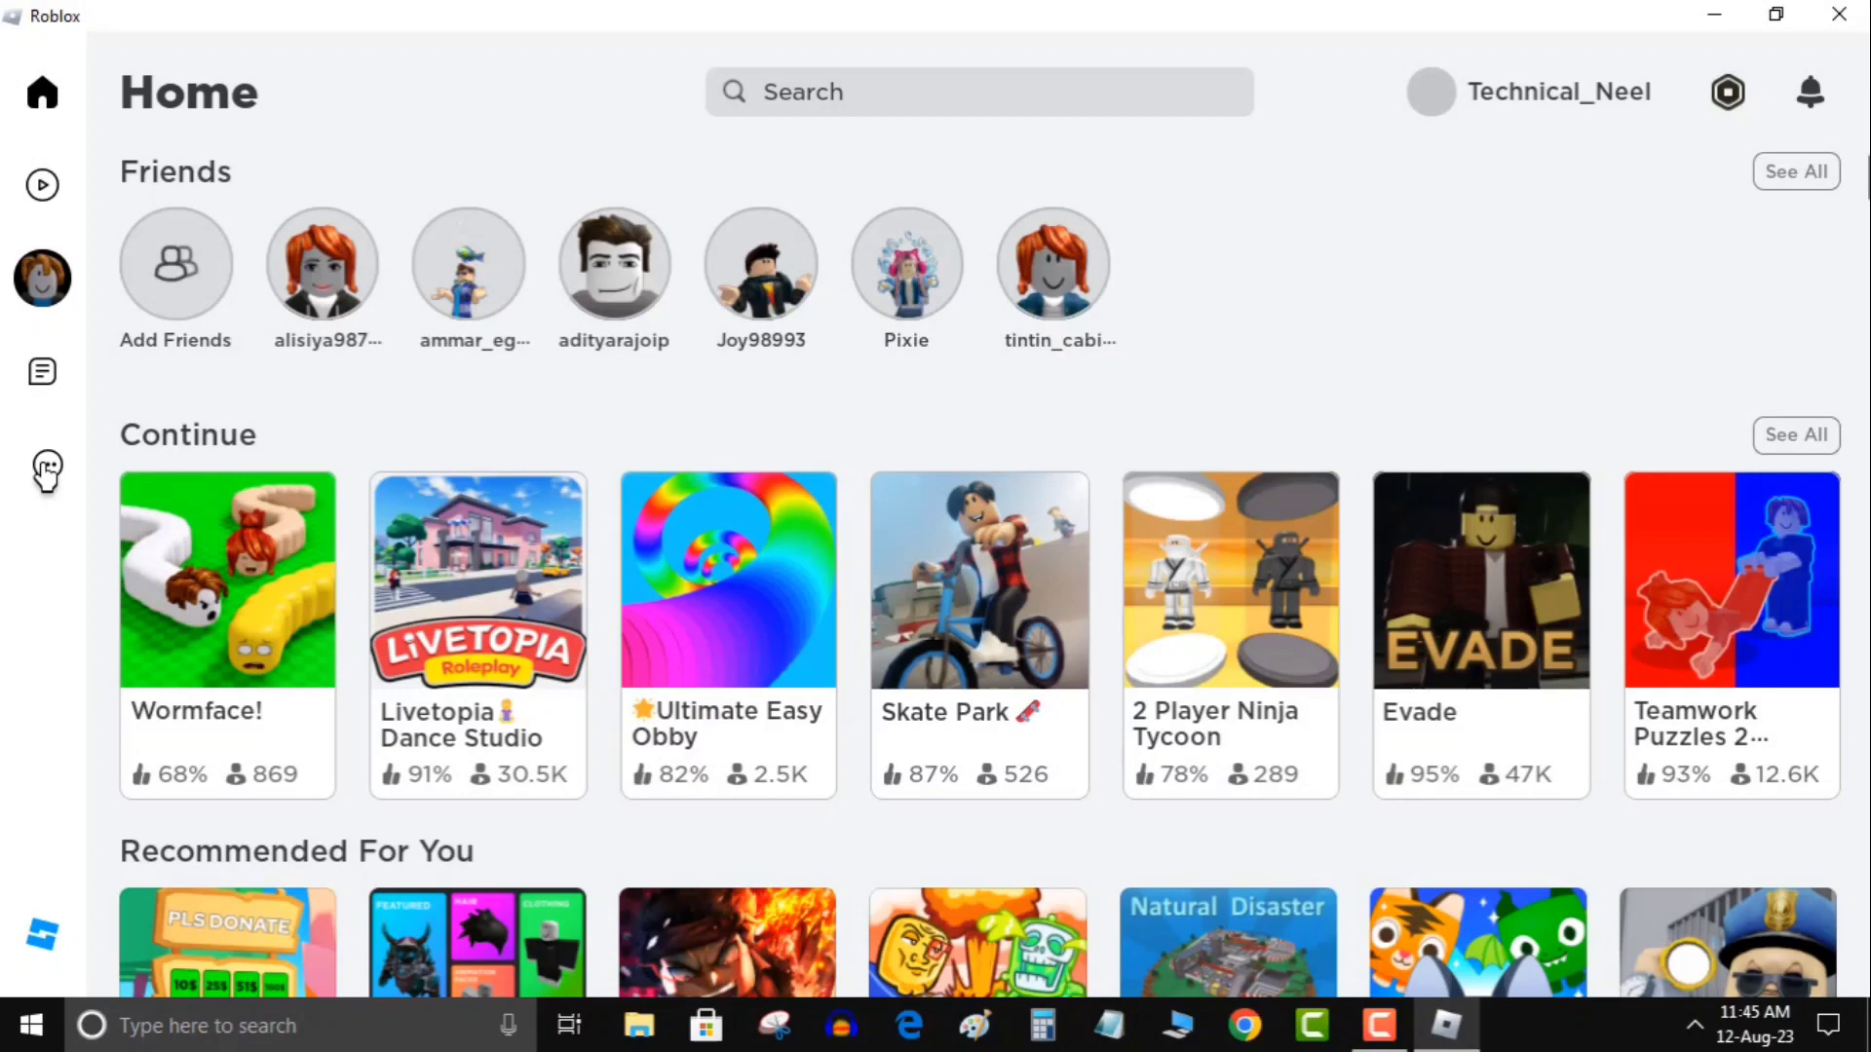
{"action": "left_click", "coordinate": [42, 465]}
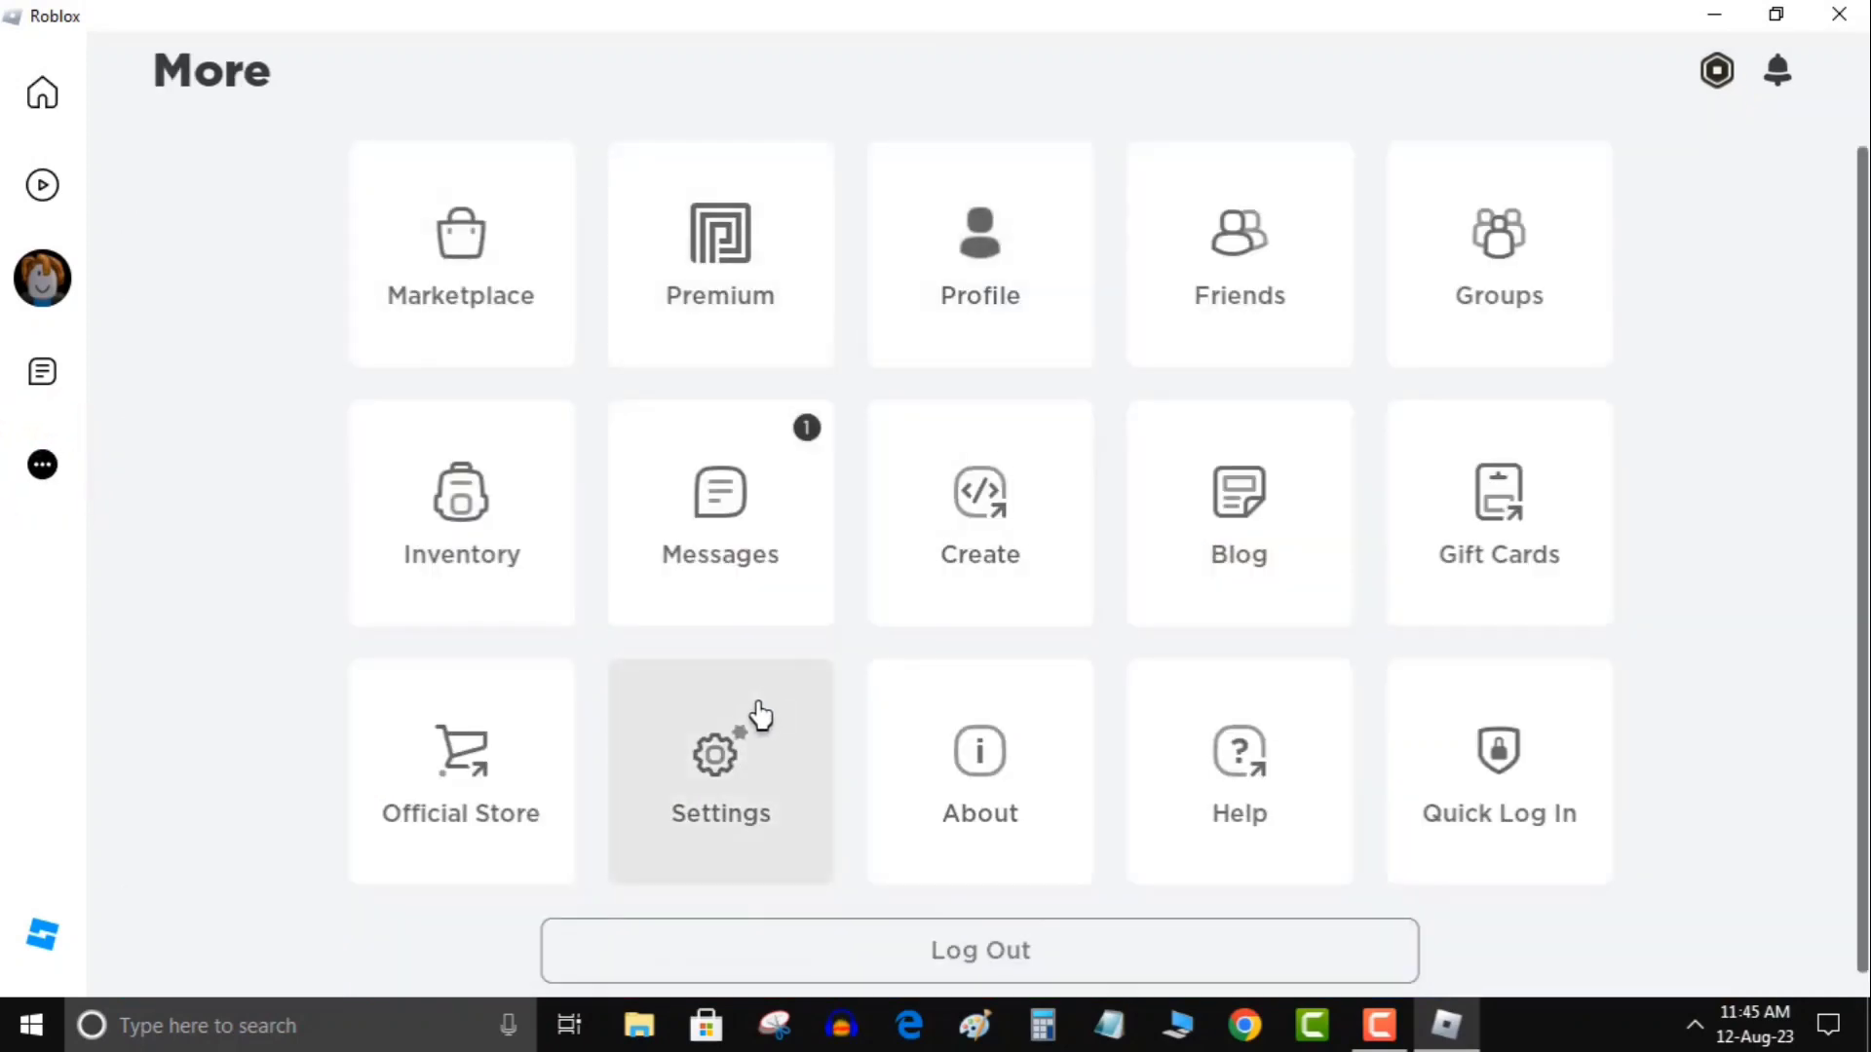
{"action": "left_click", "coordinate": [720, 772]}
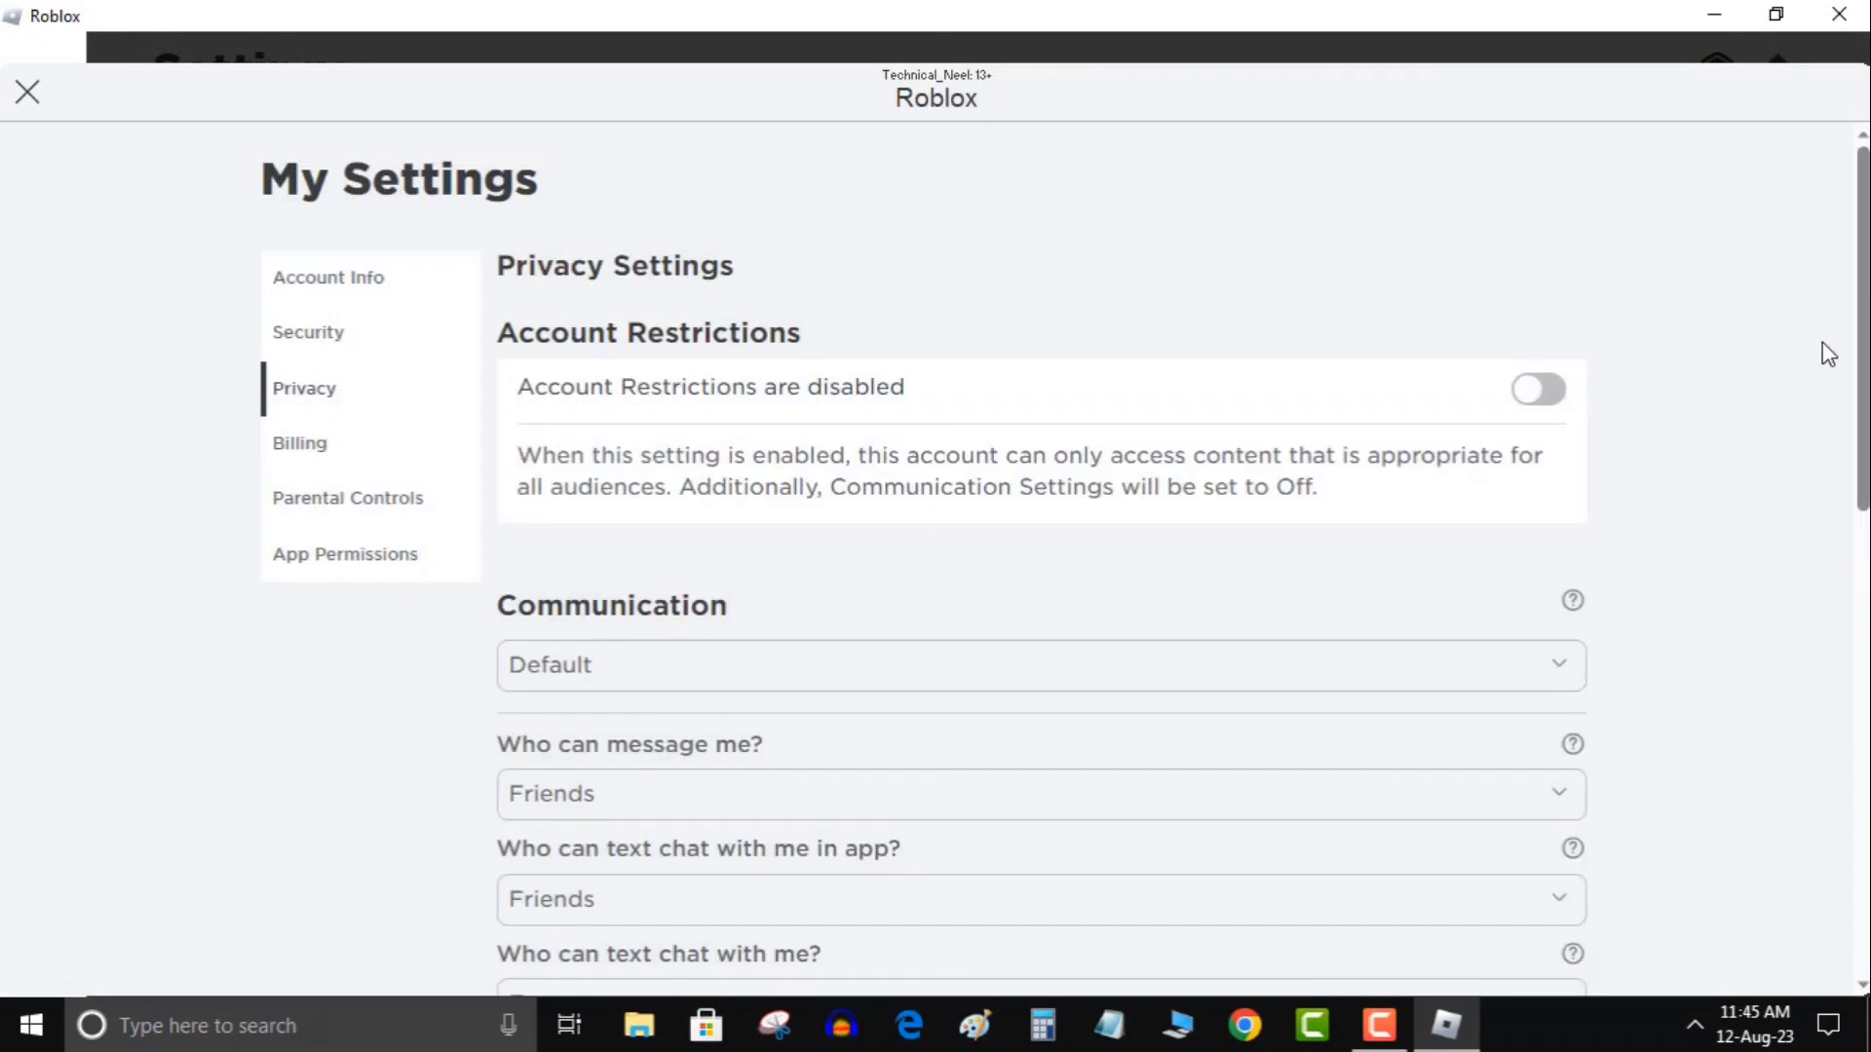
{"action": "scroll", "scroll_direction": "down", "scroll_amount": 3}
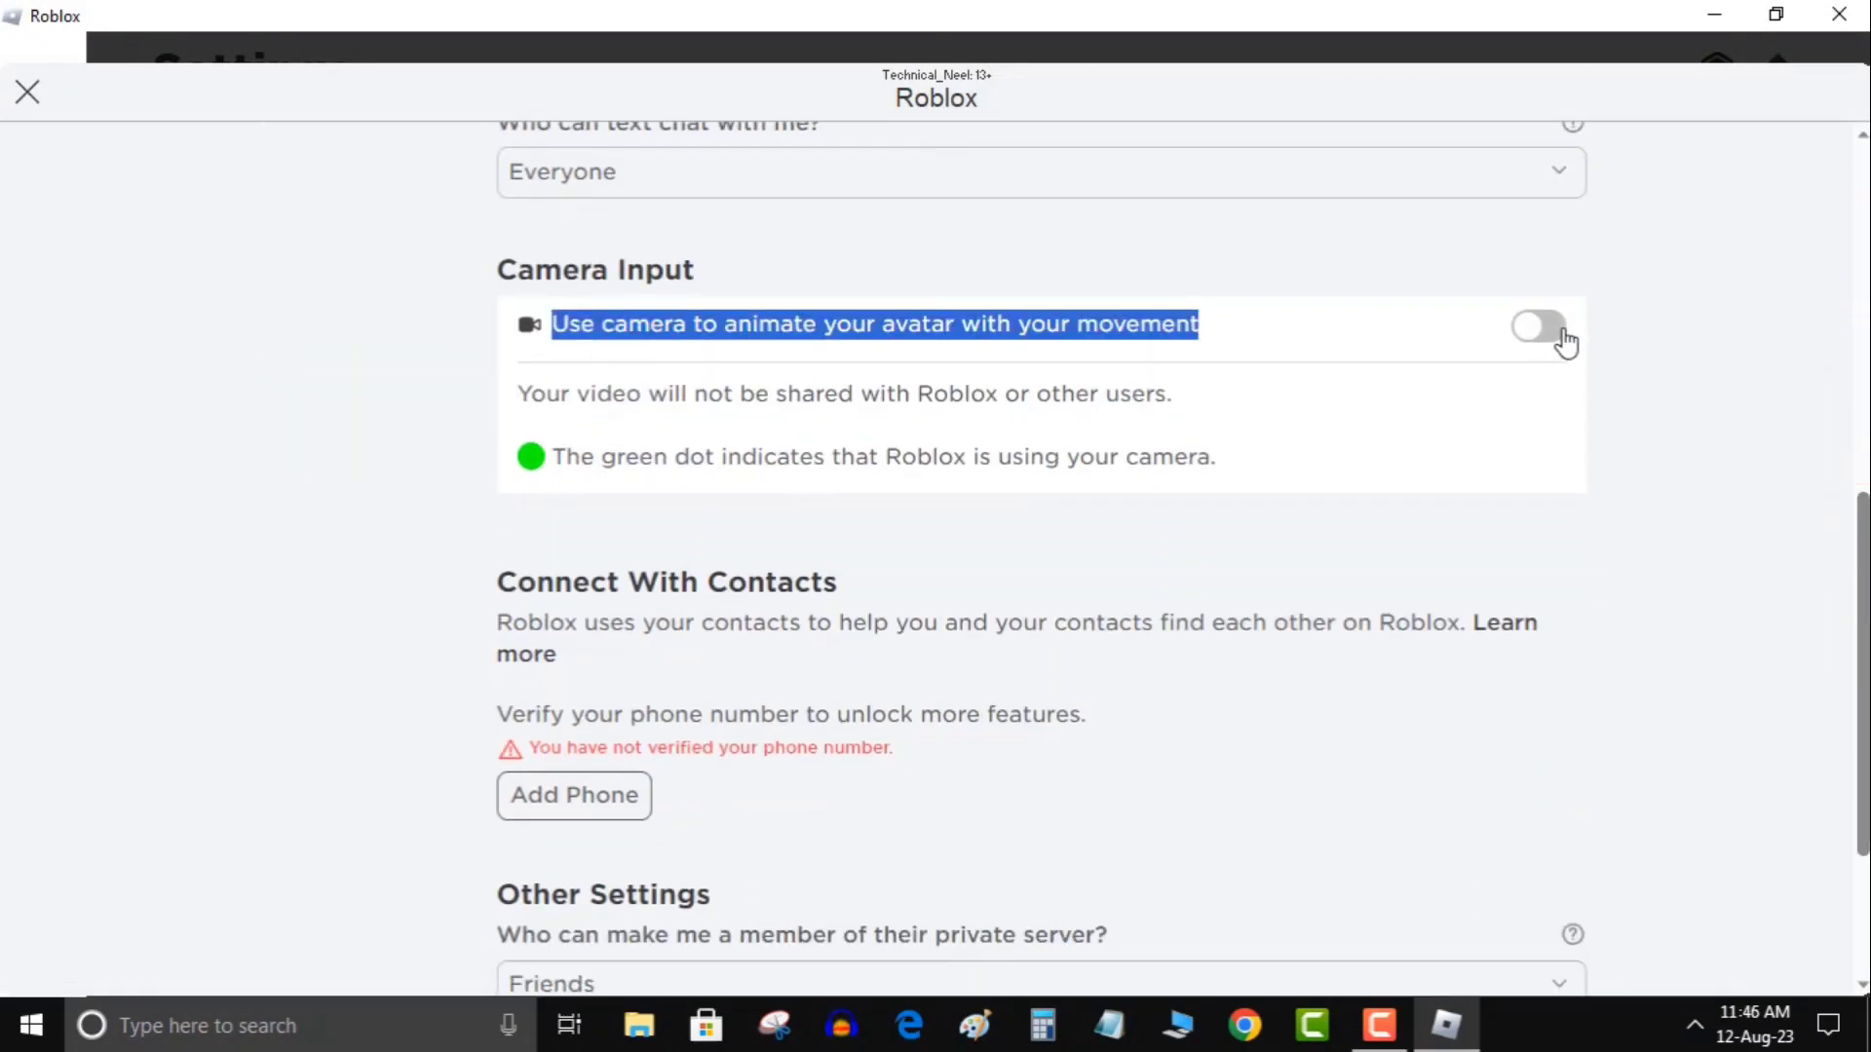
{"action": "left_click", "coordinate": [1539, 324]}
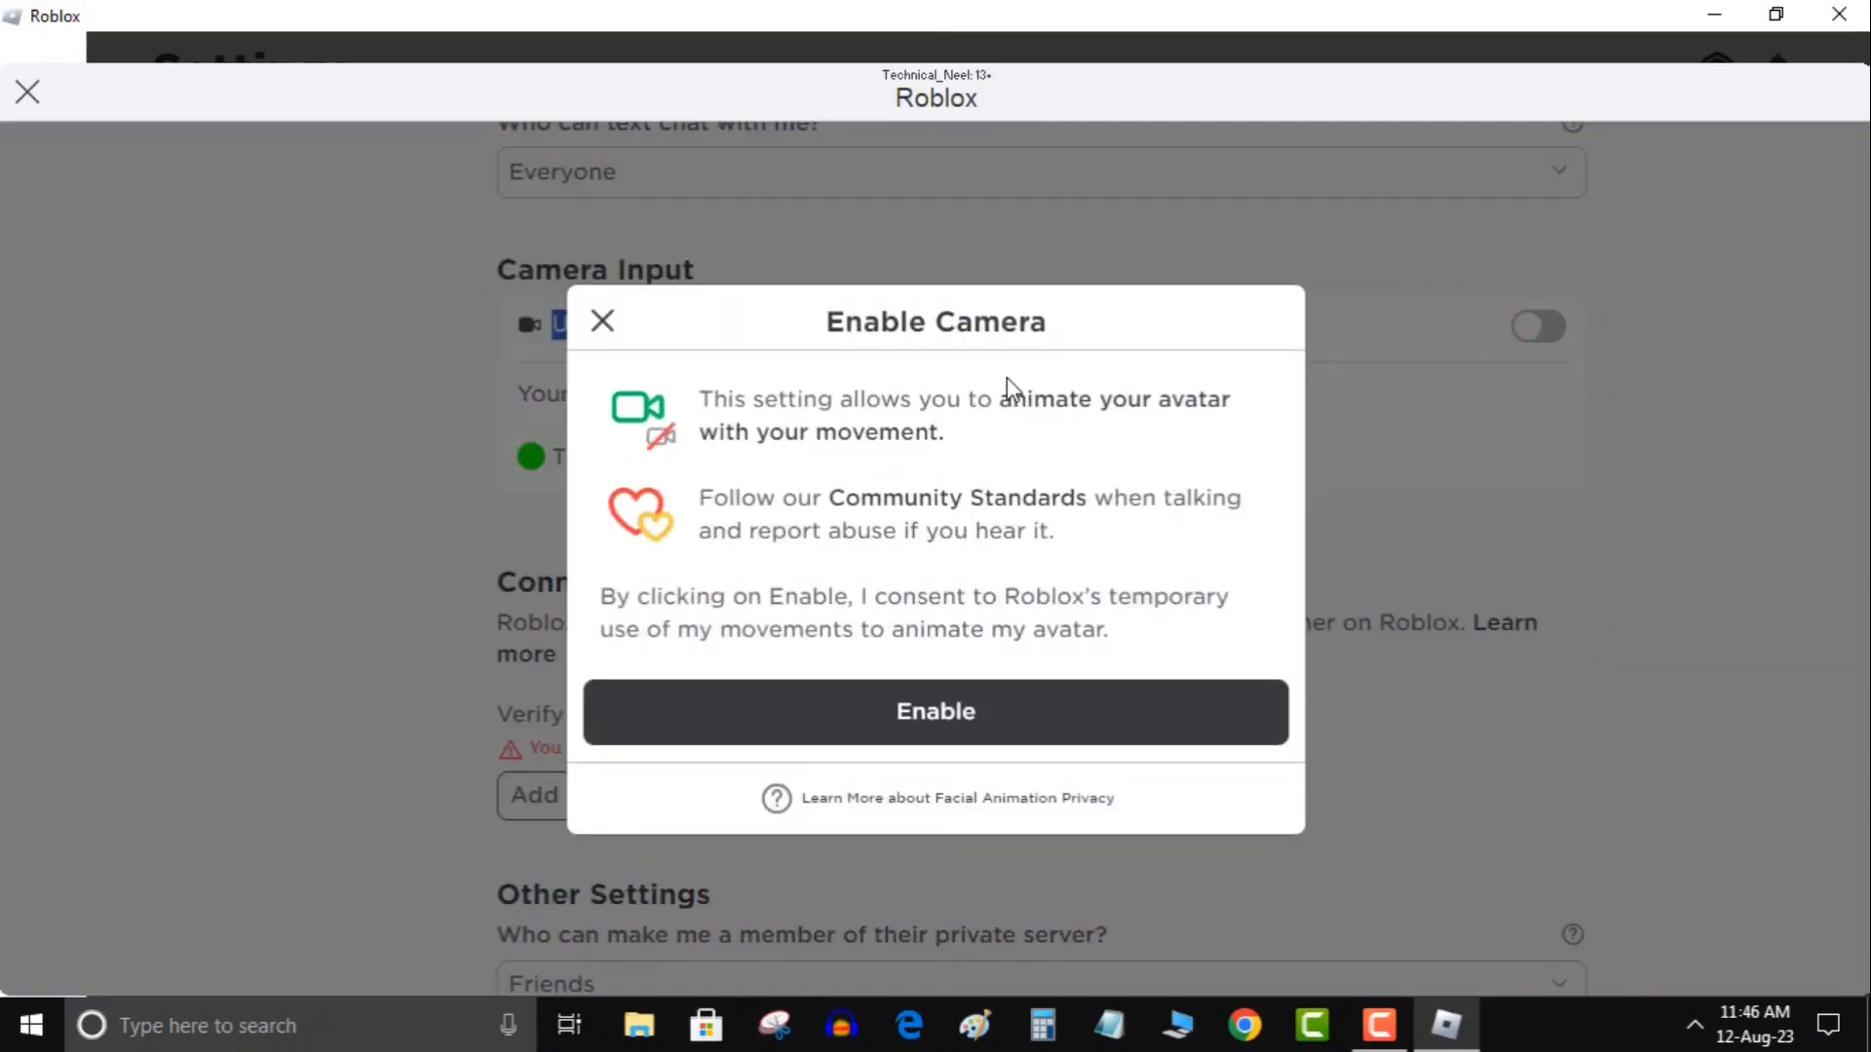
{"action": "mouse_move", "coordinate": [855, 767]}
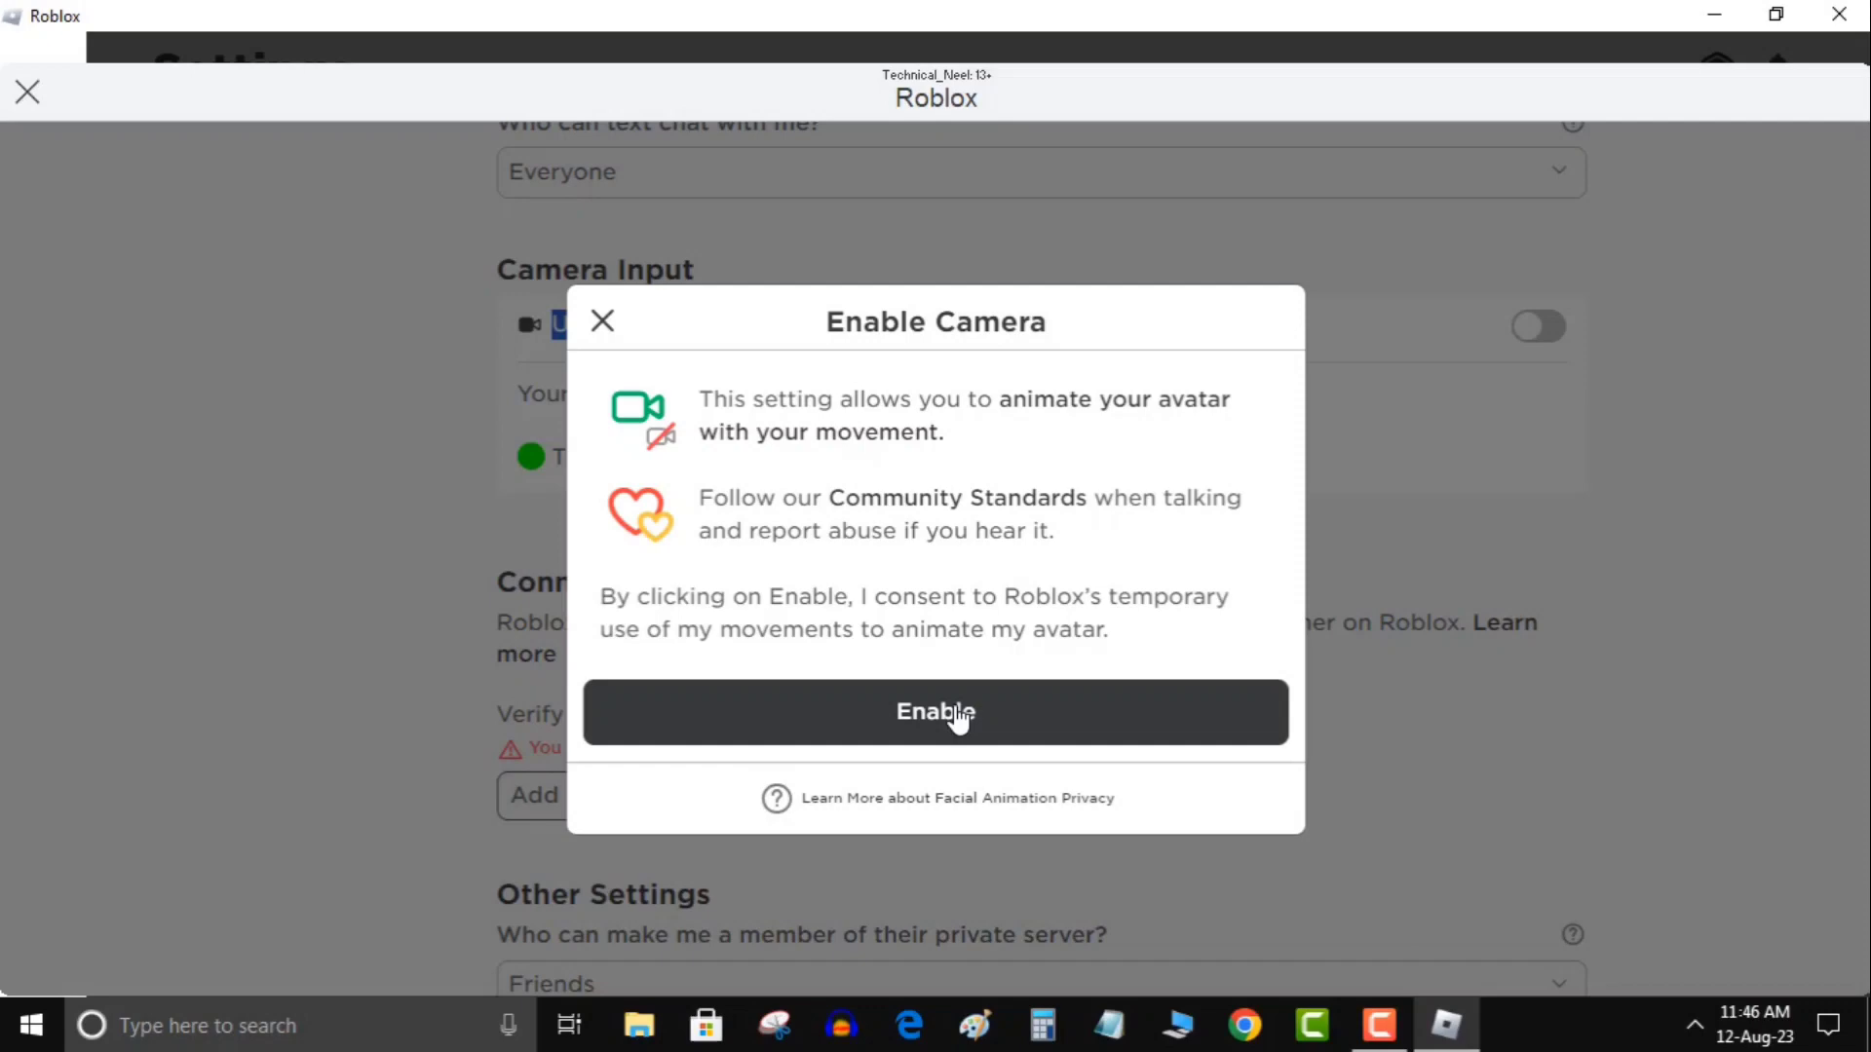
Step: Consent with Enable so camera input animates the avatar
{"action": "left_click", "coordinate": [935, 712]}
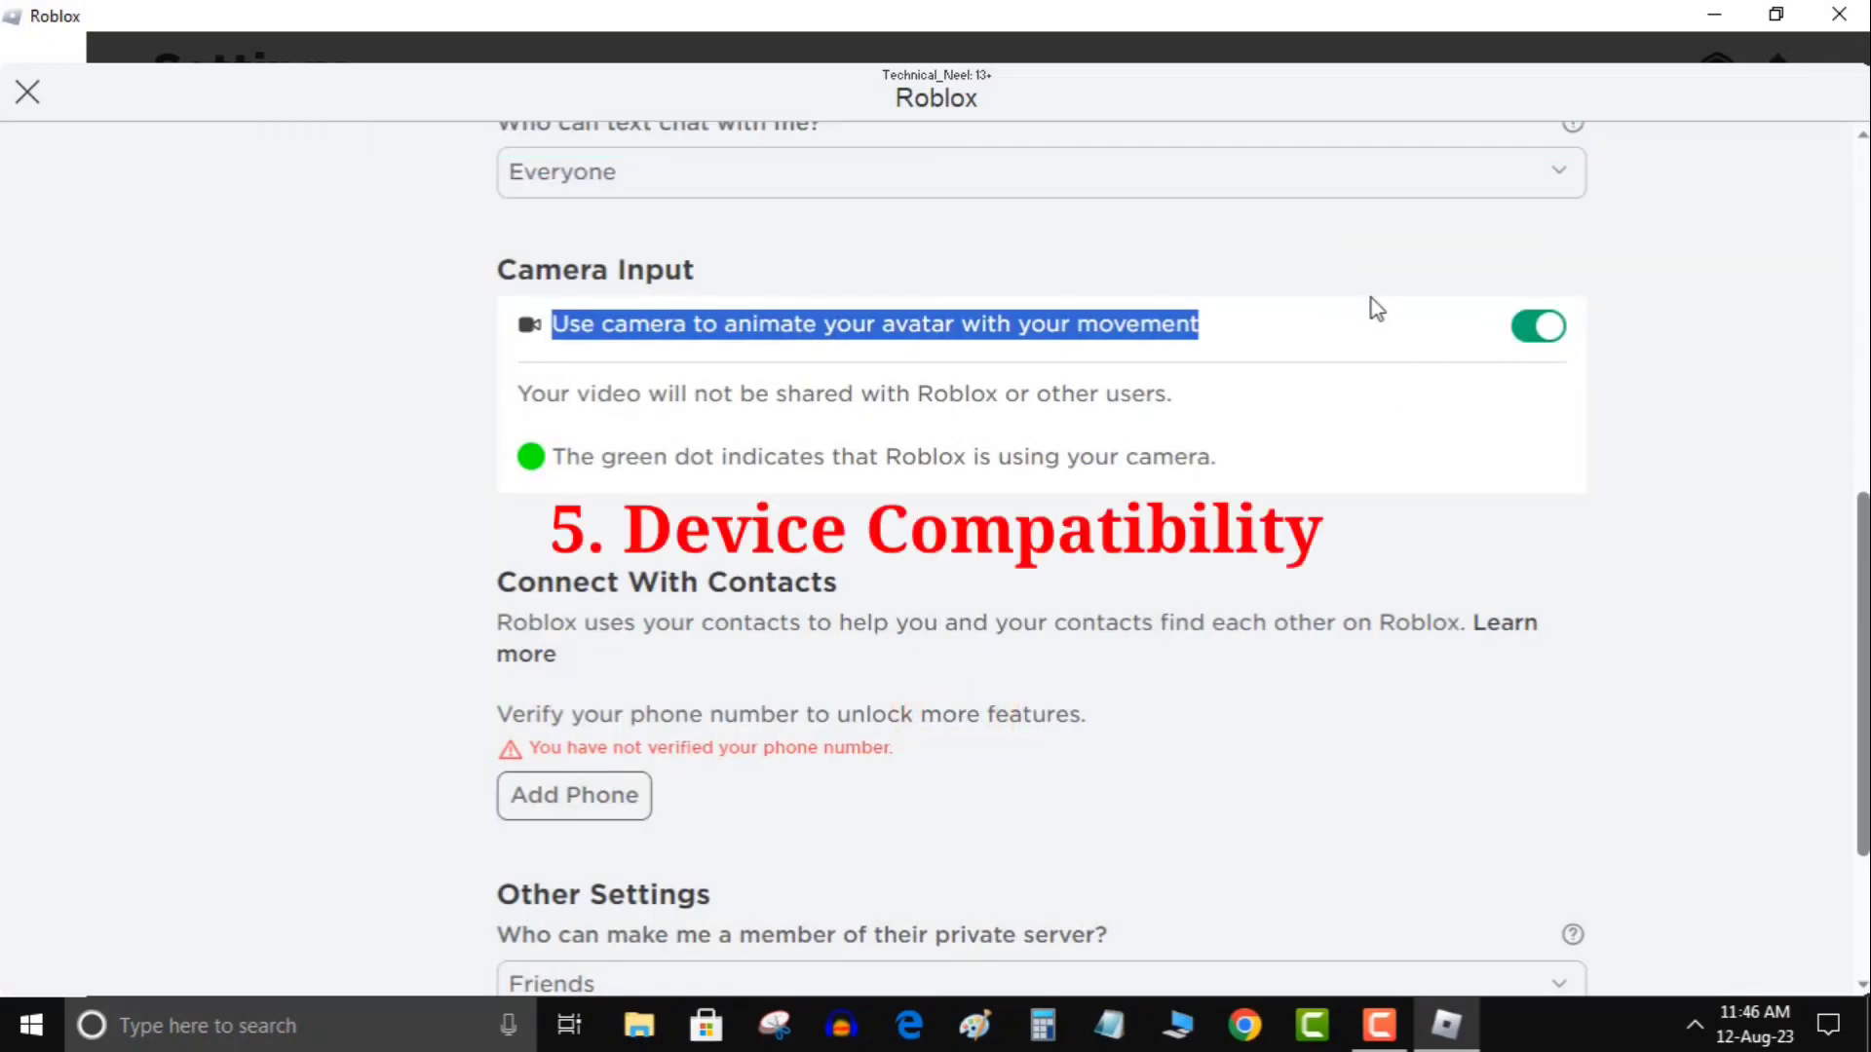
{"action": "mouse_move", "coordinate": [578, 456]}
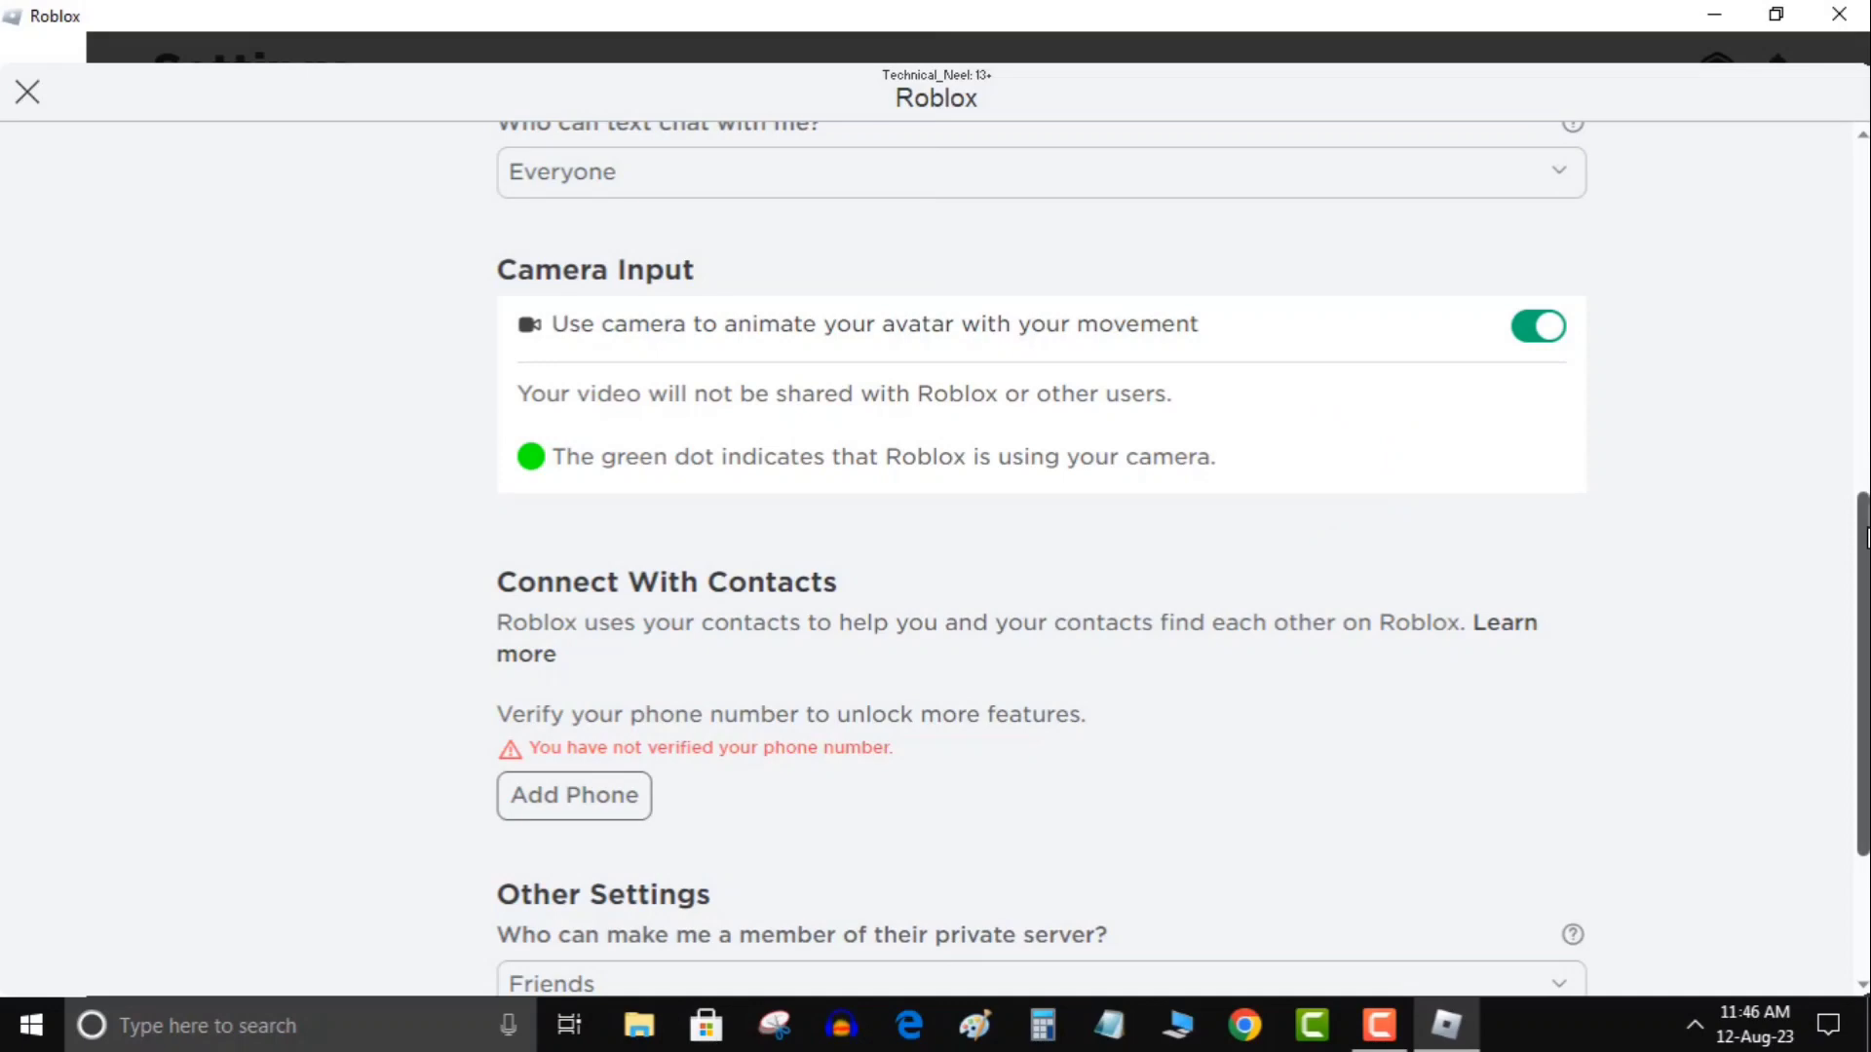
Step: Close My Settings and return to the Home page with Camera Input left on
{"action": "scroll", "scroll_direction": "up", "scroll_amount": 3}
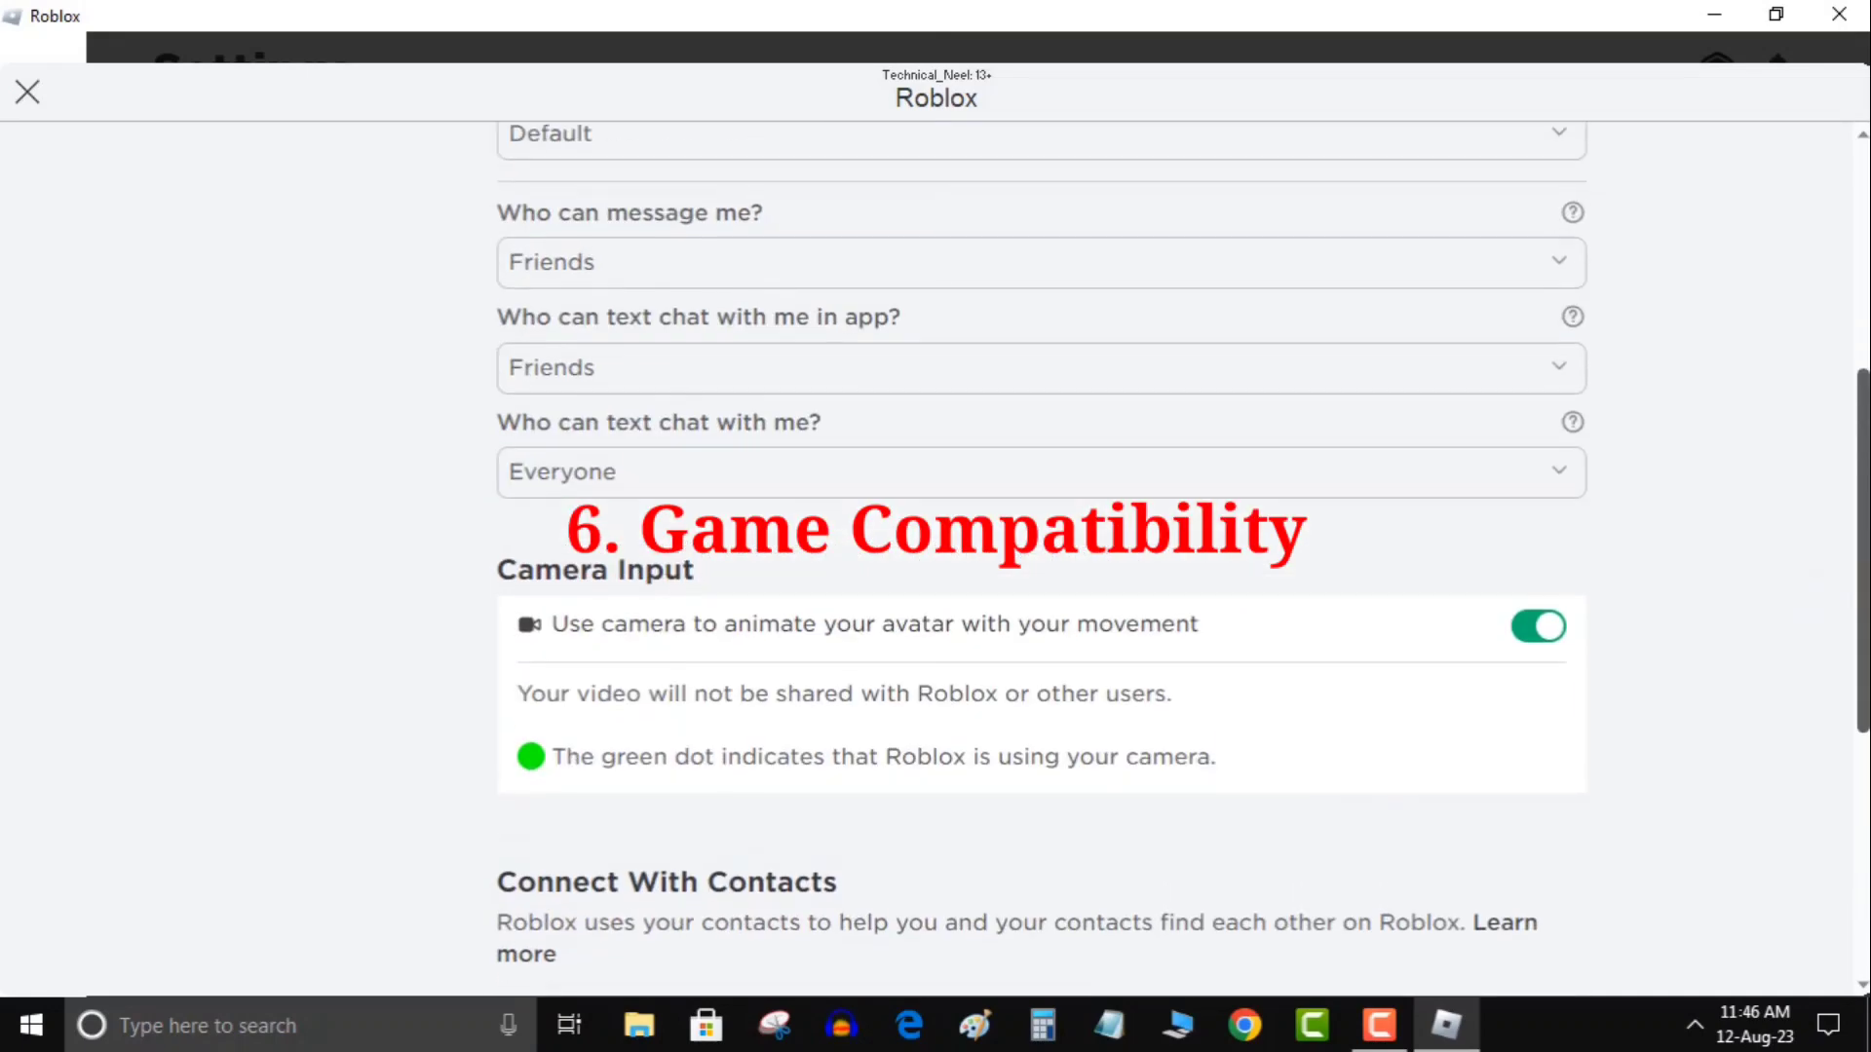
{"action": "scroll", "scroll_direction": "down", "scroll_amount": 3}
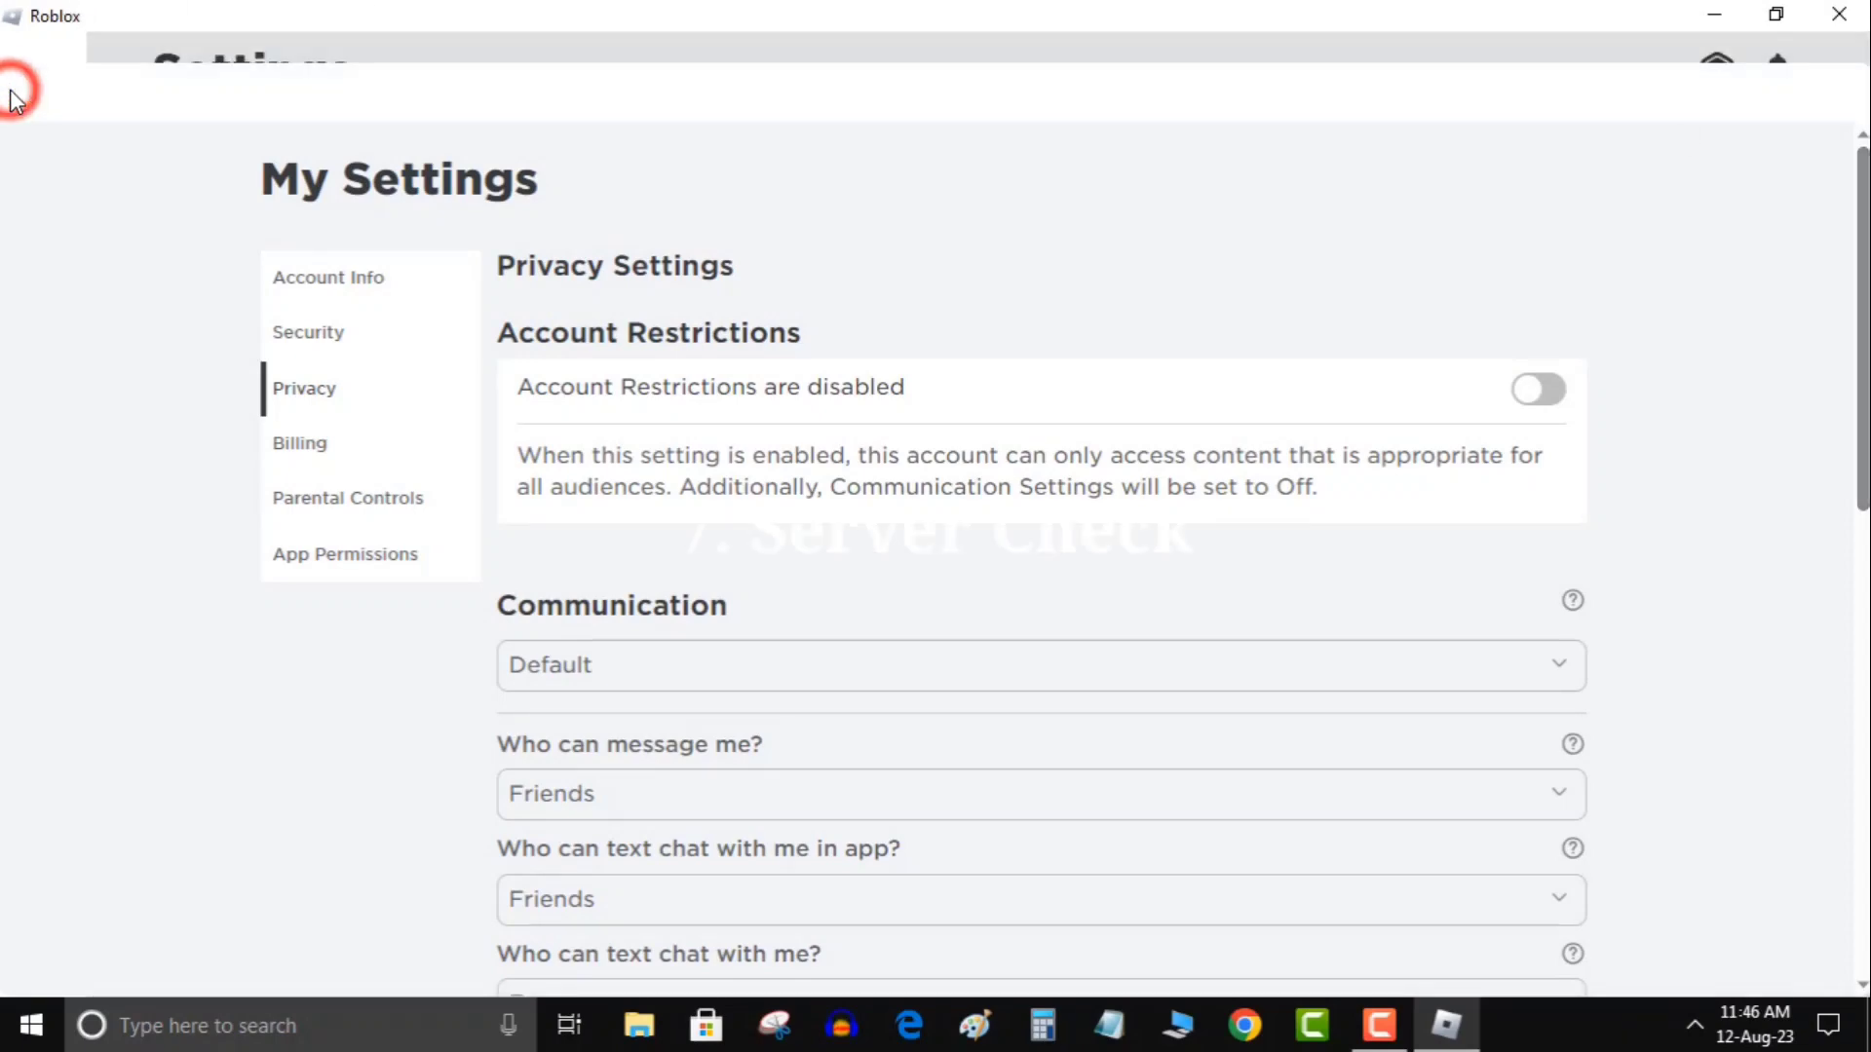
{"action": "left_click", "coordinate": [37, 93]}
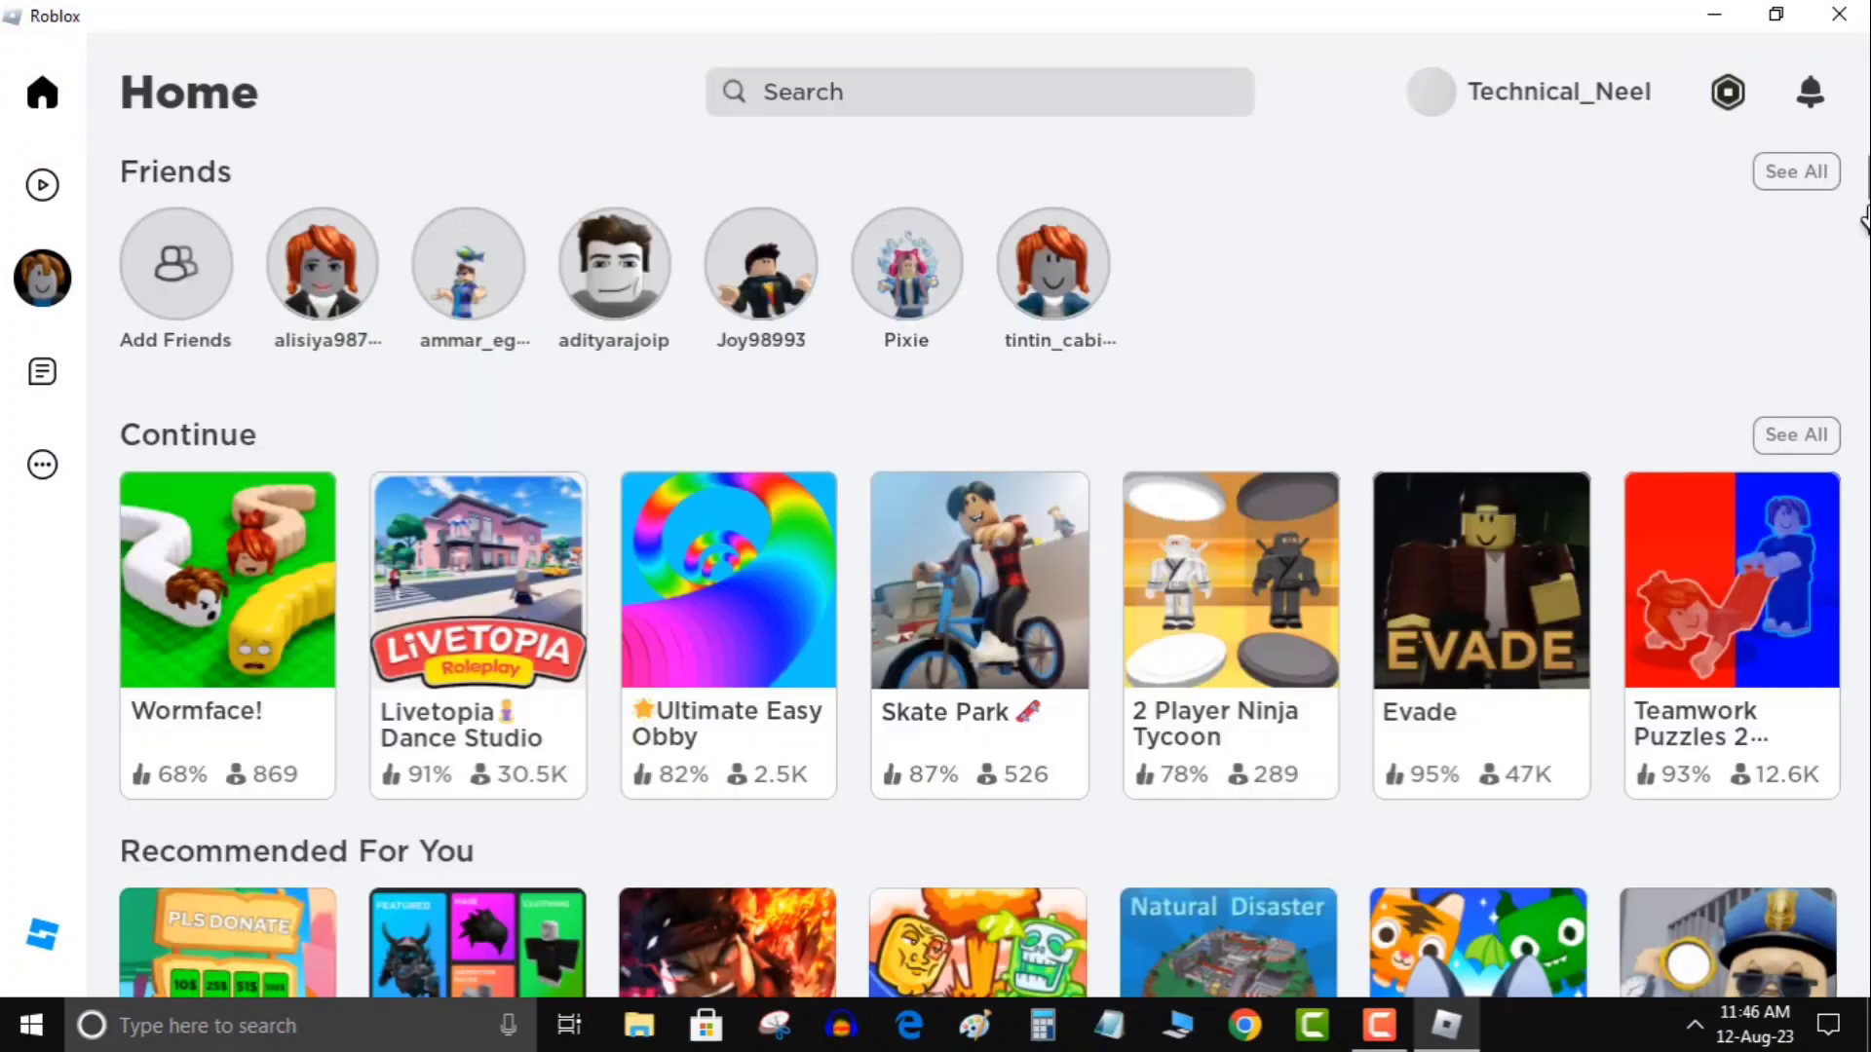
{"action": "scroll", "scroll_direction": "down", "scroll_amount": 3}
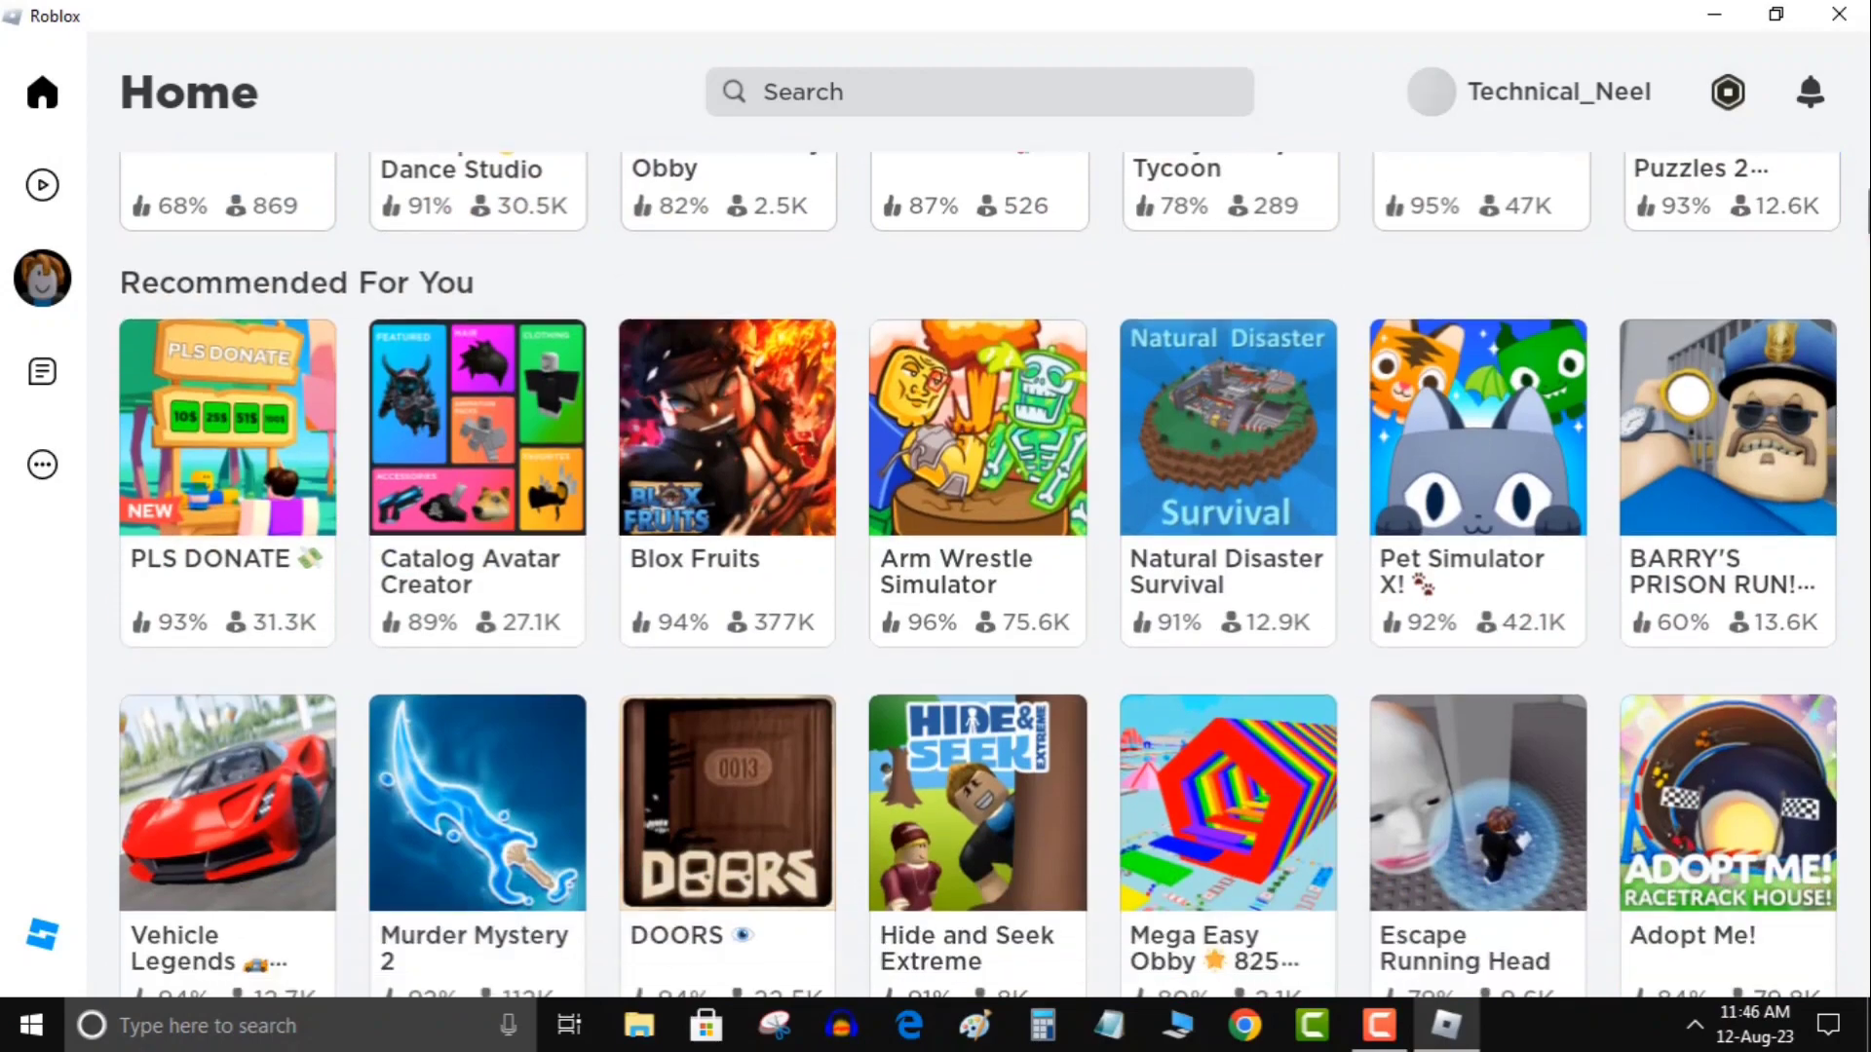
{"action": "scroll", "scroll_direction": "down", "scroll_amount": 3}
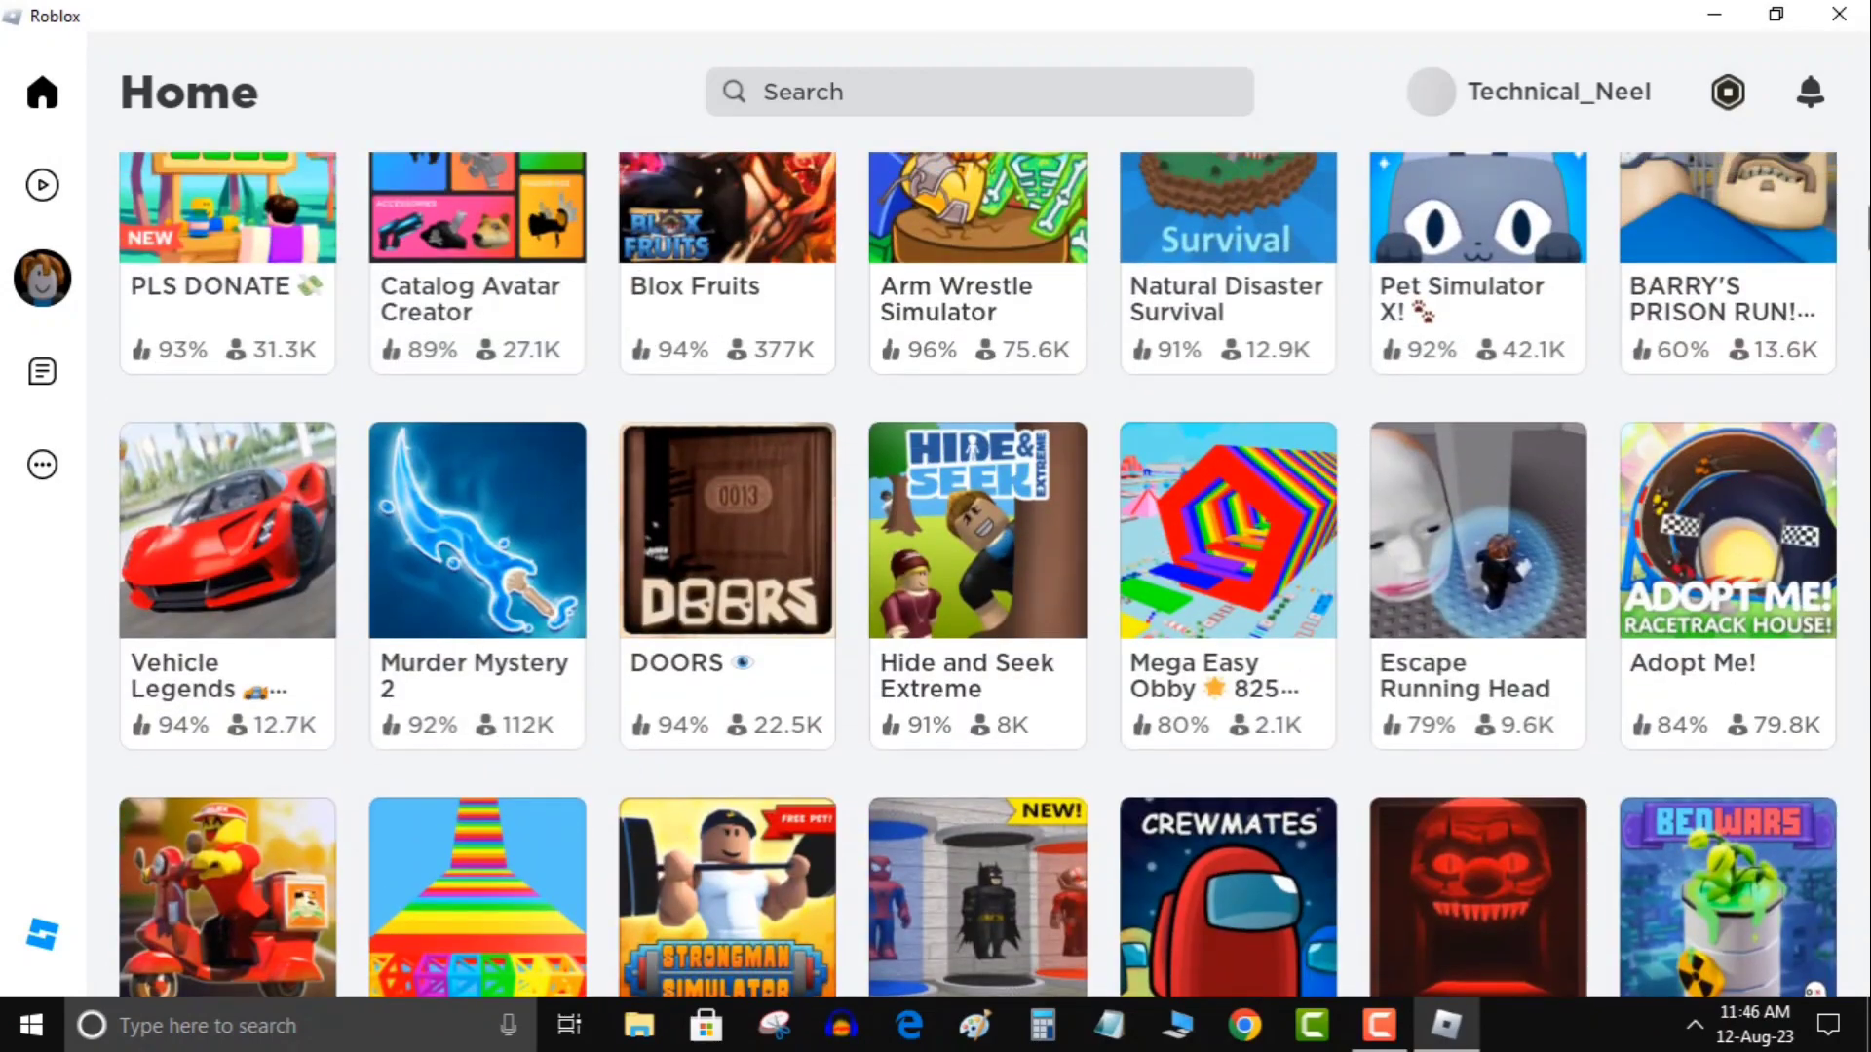
{"action": "scroll", "scroll_direction": "down", "scroll_amount": 3}
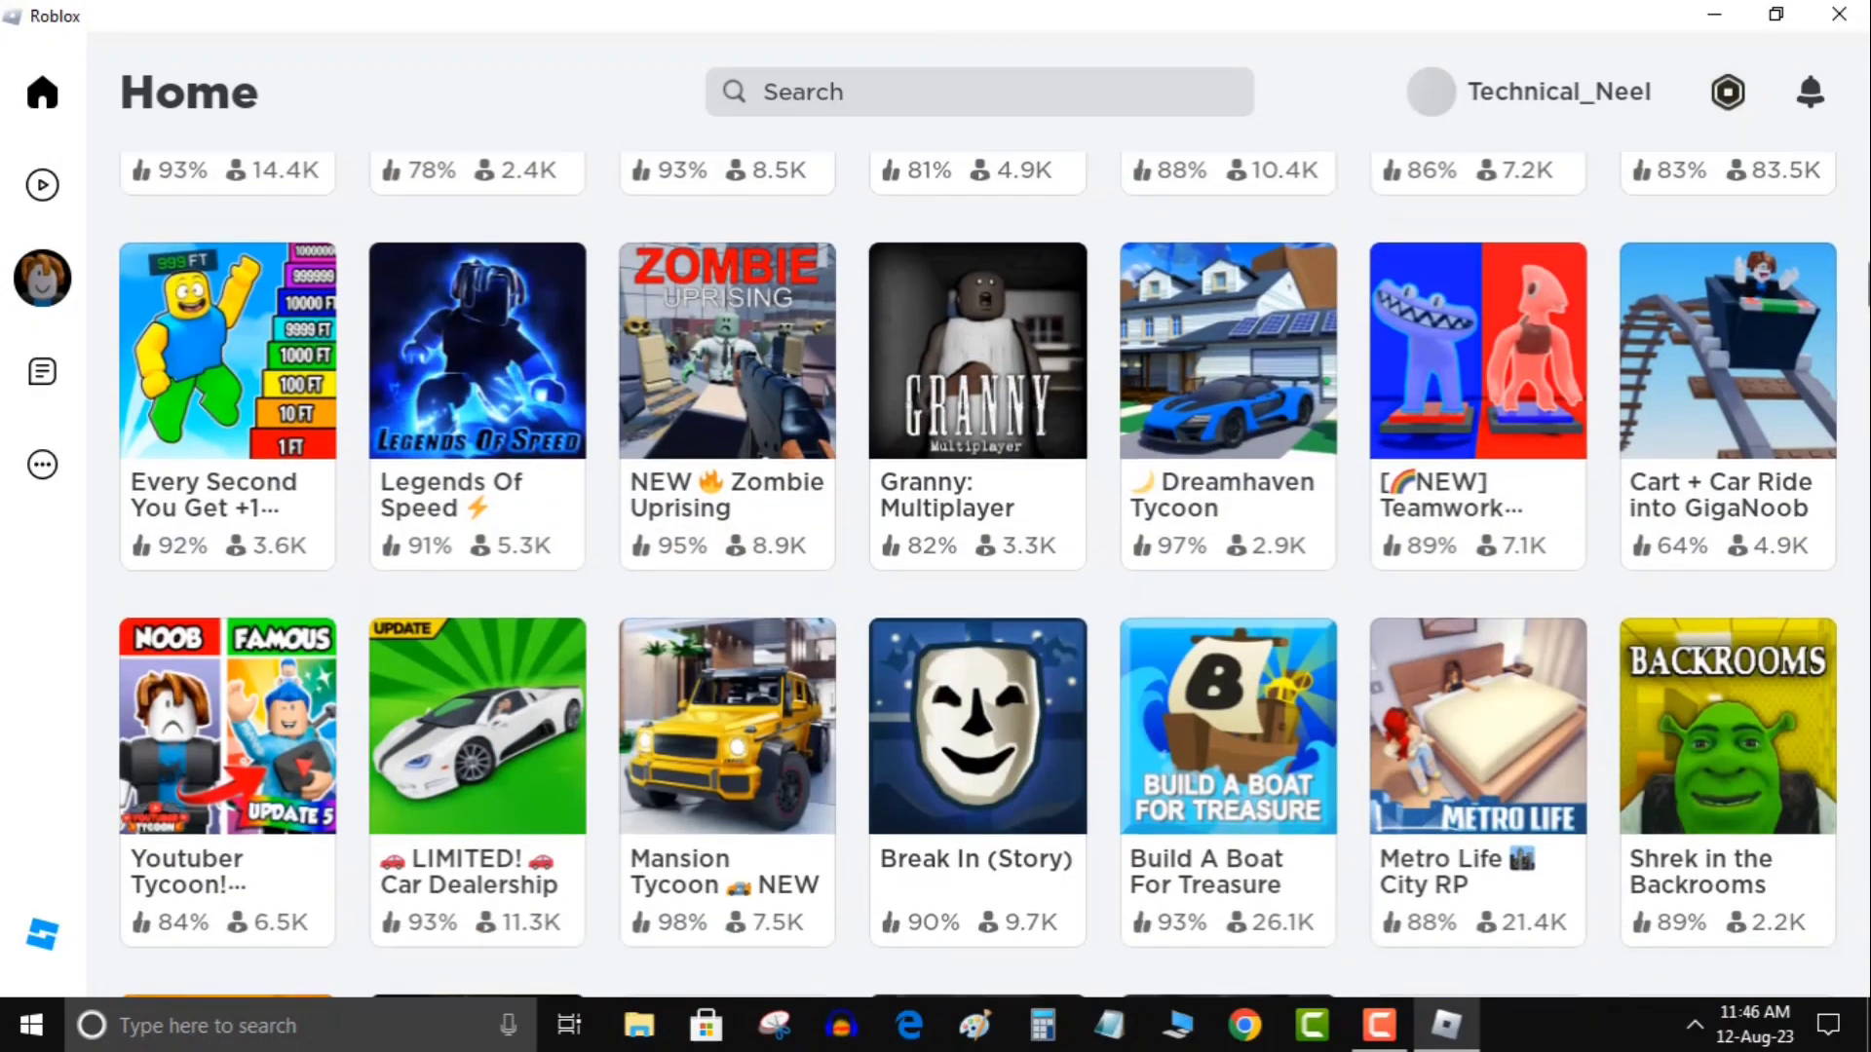
{"action": "mouse_move", "coordinate": [1522, 849]}
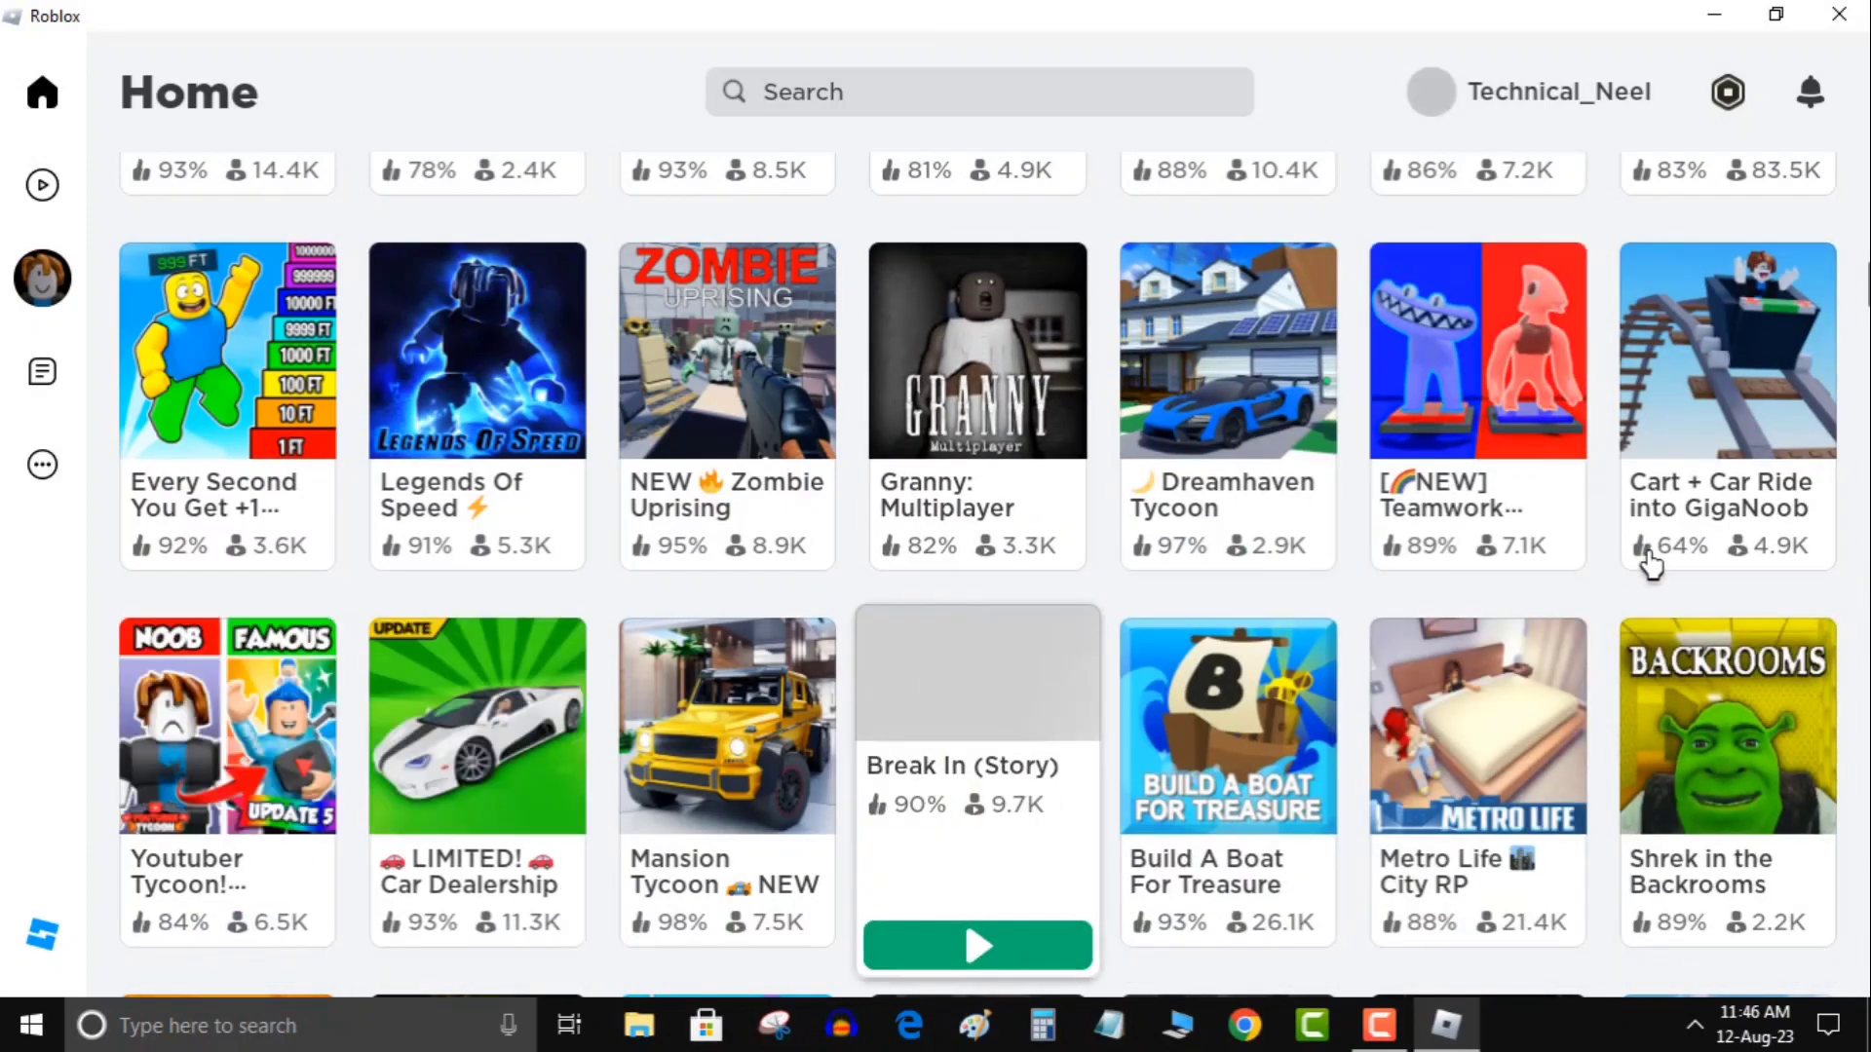
{"action": "scroll", "scroll_direction": "down", "scroll_amount": 3}
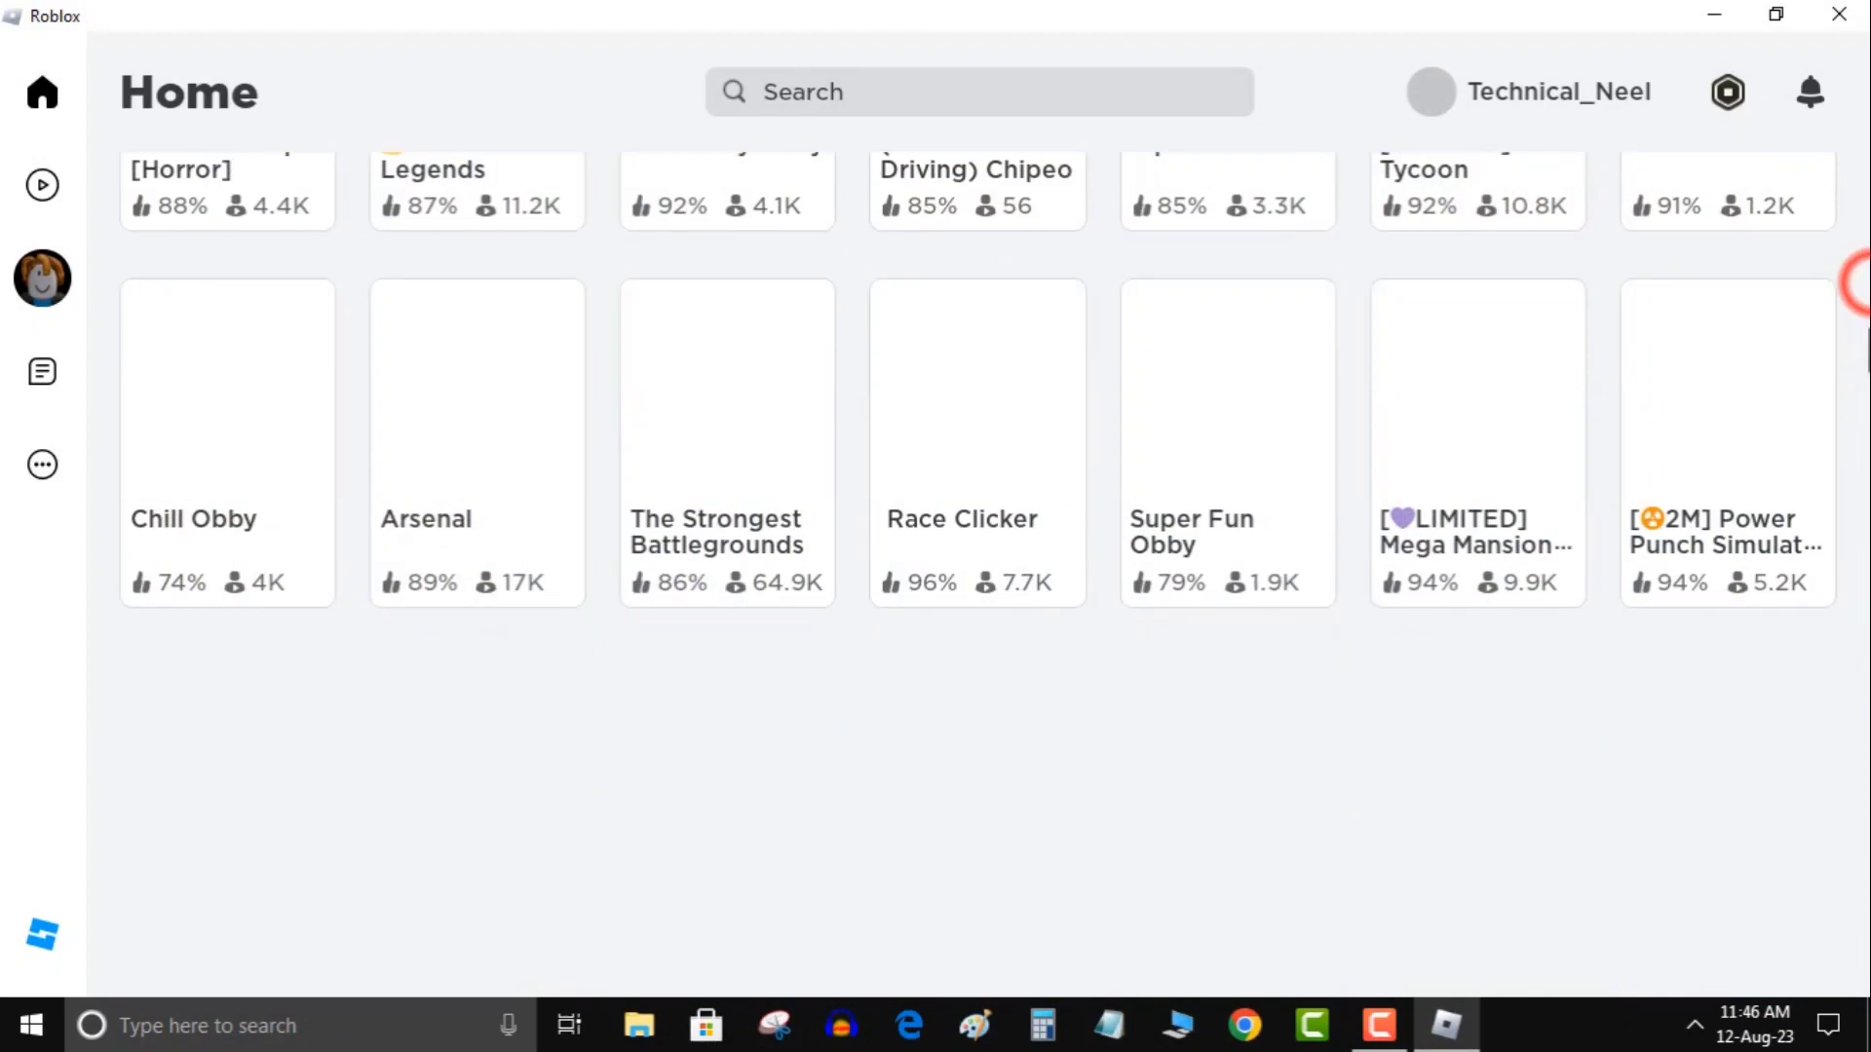
{"action": "scroll", "scroll_direction": "up", "scroll_amount": 3}
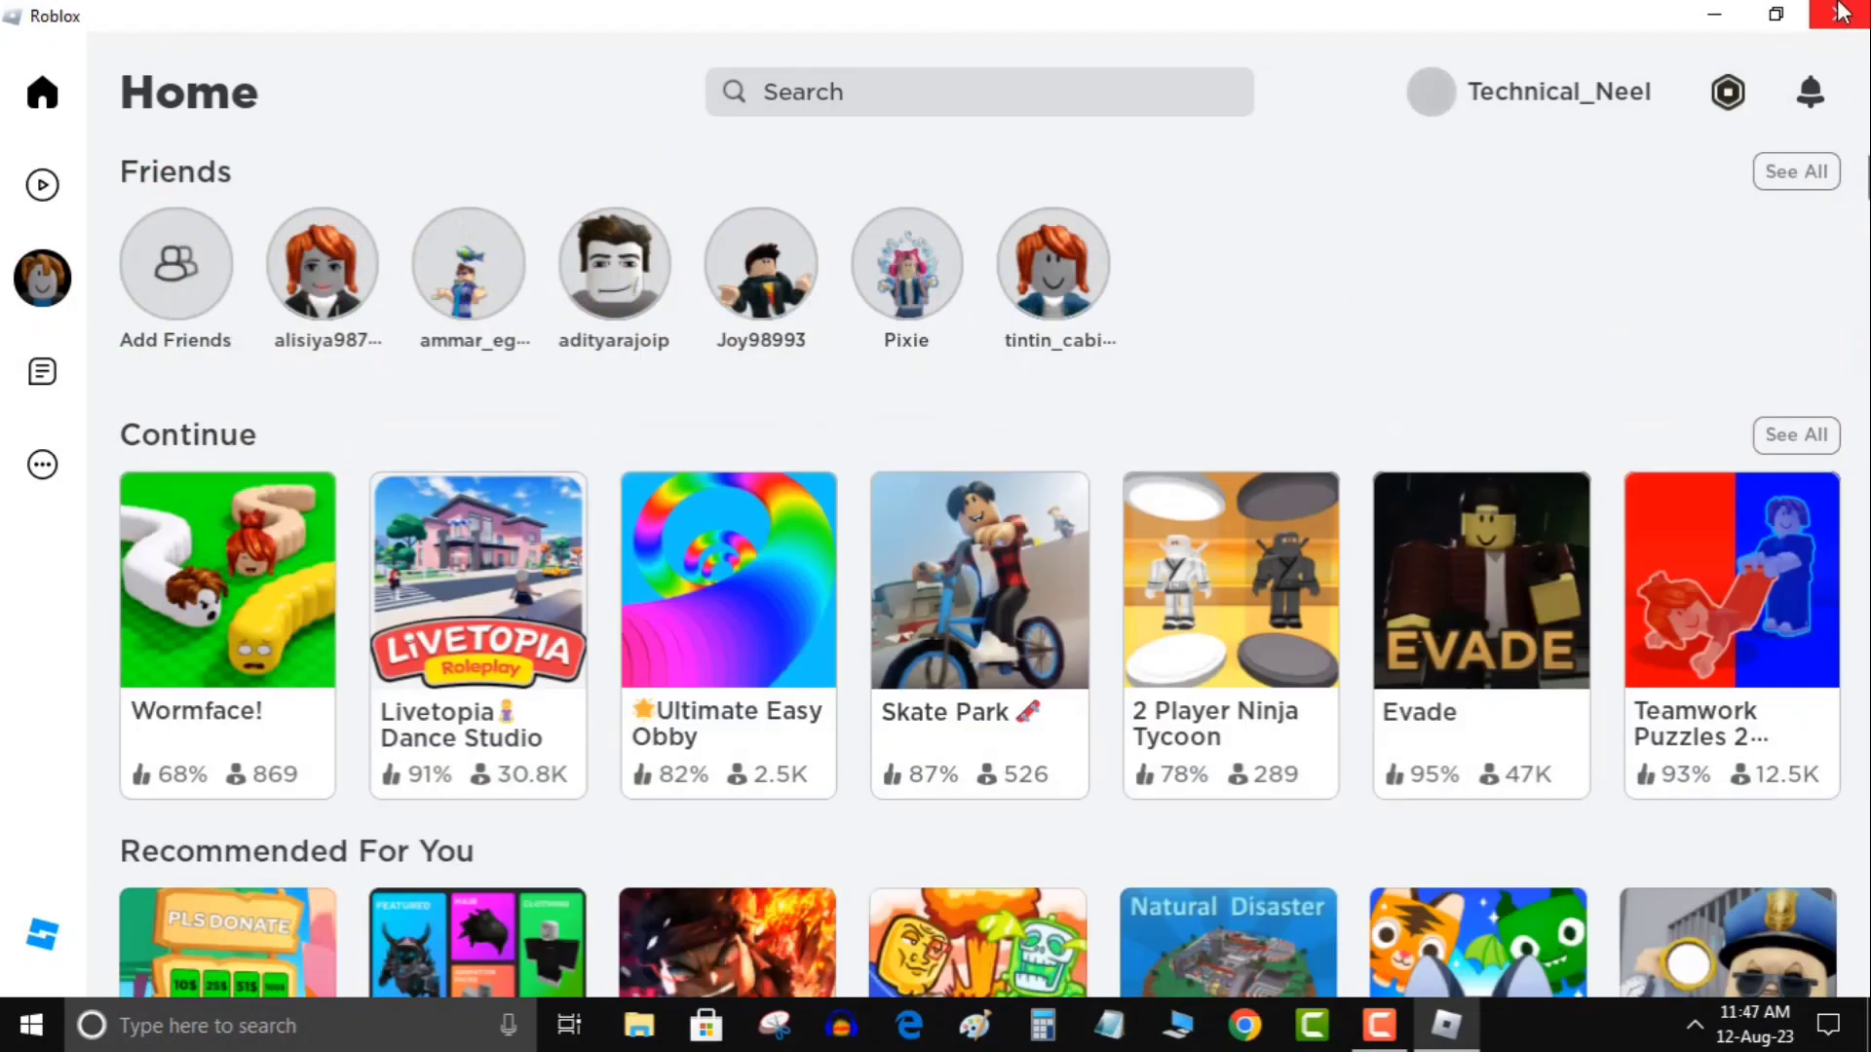